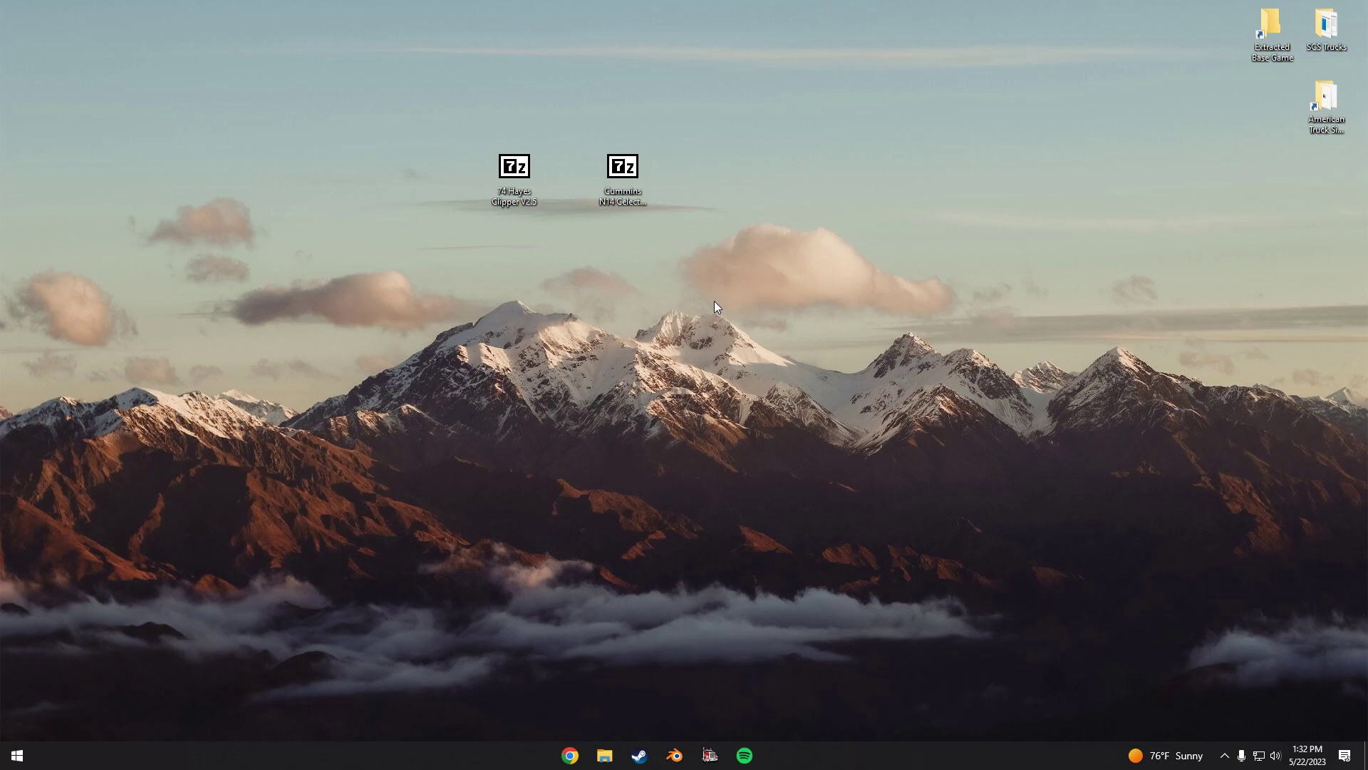
{"action": "mouse_move", "coordinate": [621, 213]}
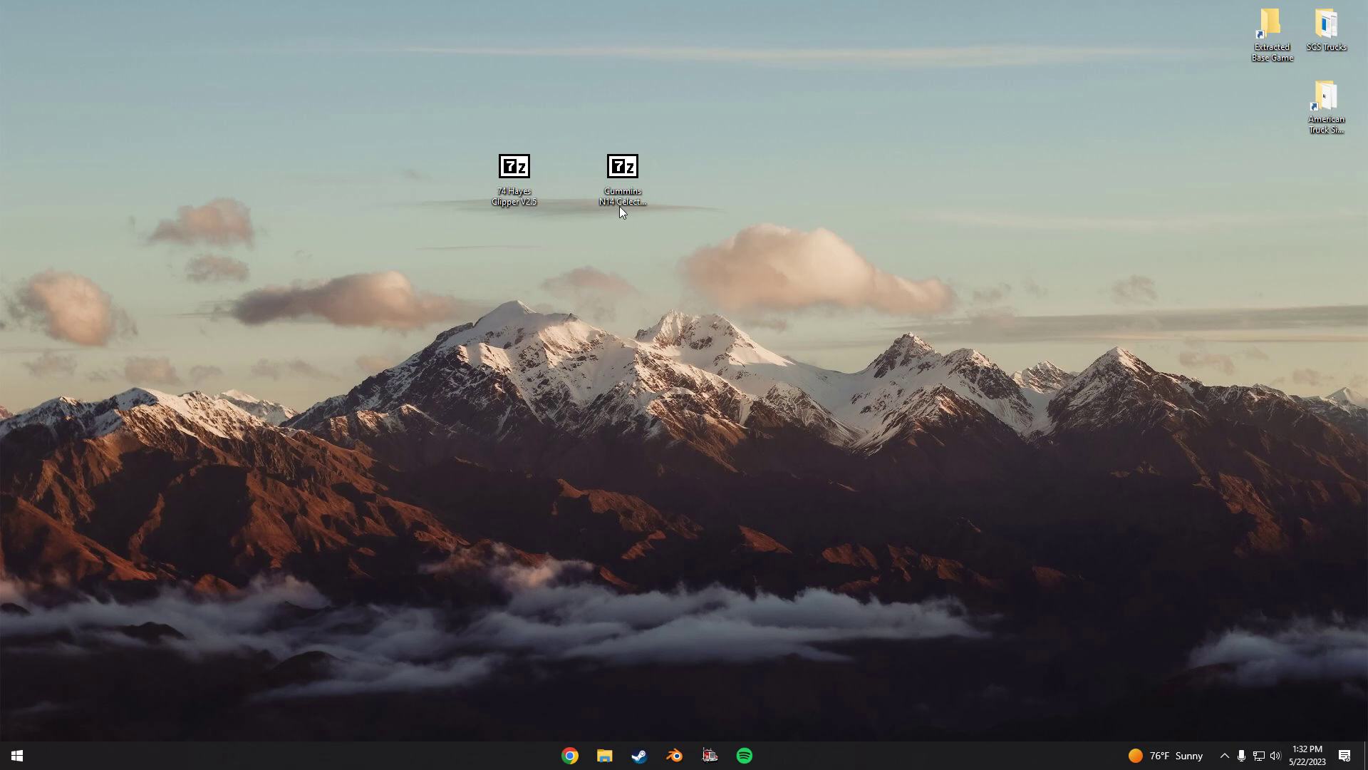
Extract the Cummins N14 Celect Plus Straight pipe sound V2.0 archive into a same-named desktop folder with 7-Zip
{"action": "left_click", "coordinate": [624, 170]}
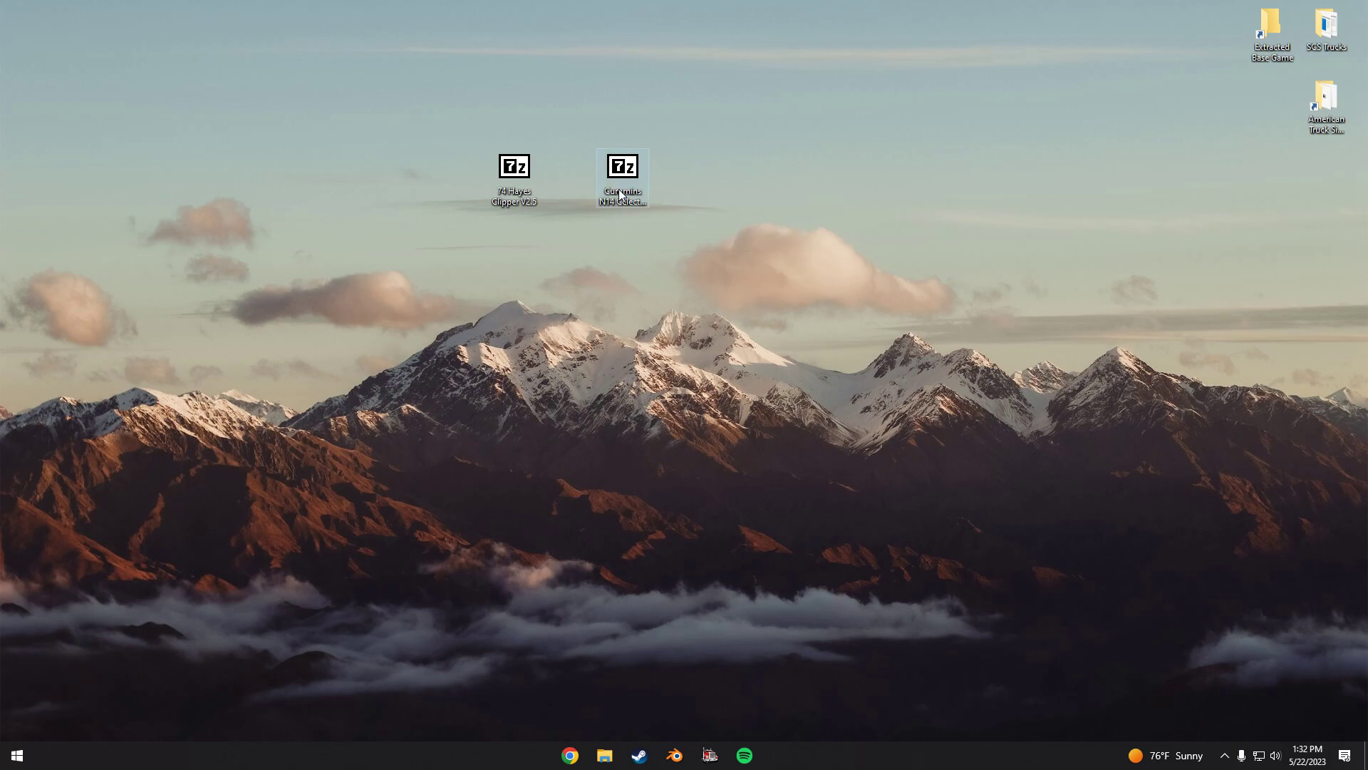
{"action": "left_click", "coordinate": [624, 167]}
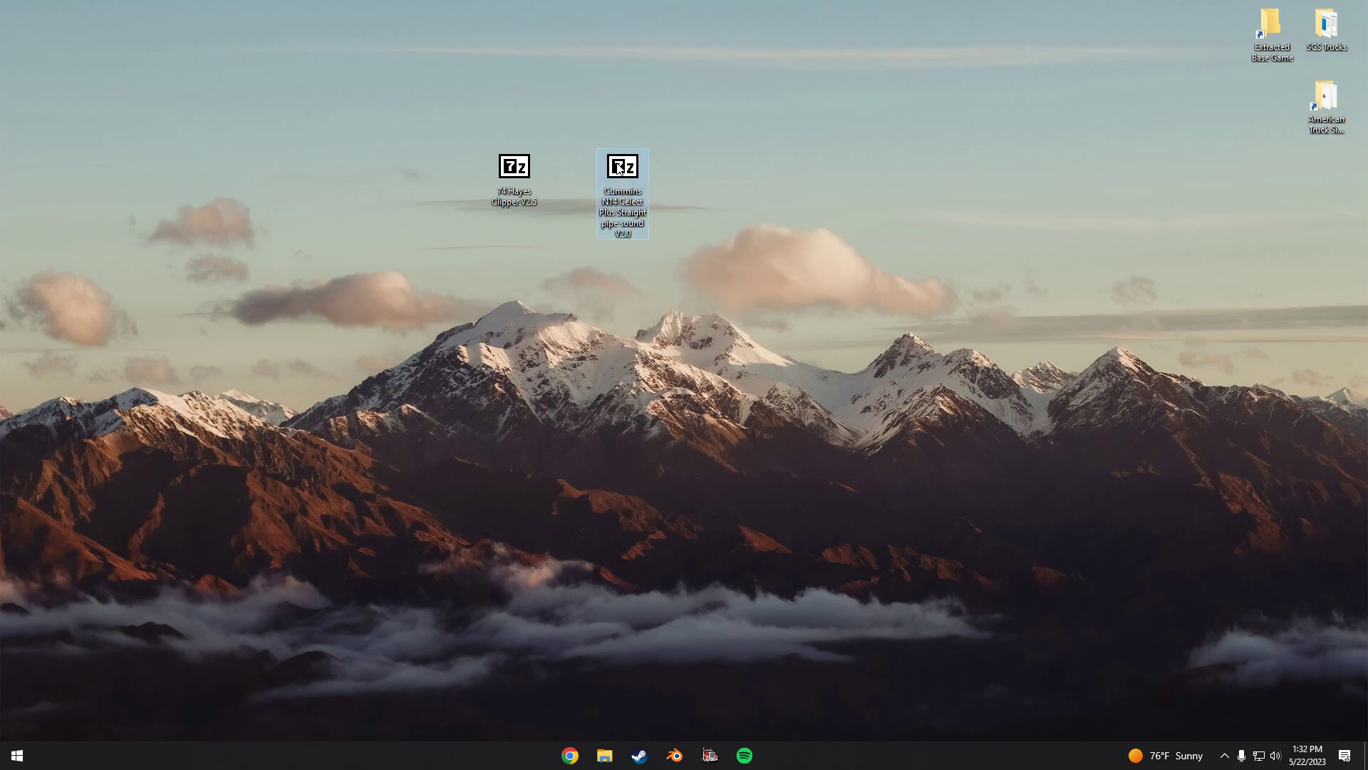
{"action": "right_click", "coordinate": [622, 165]}
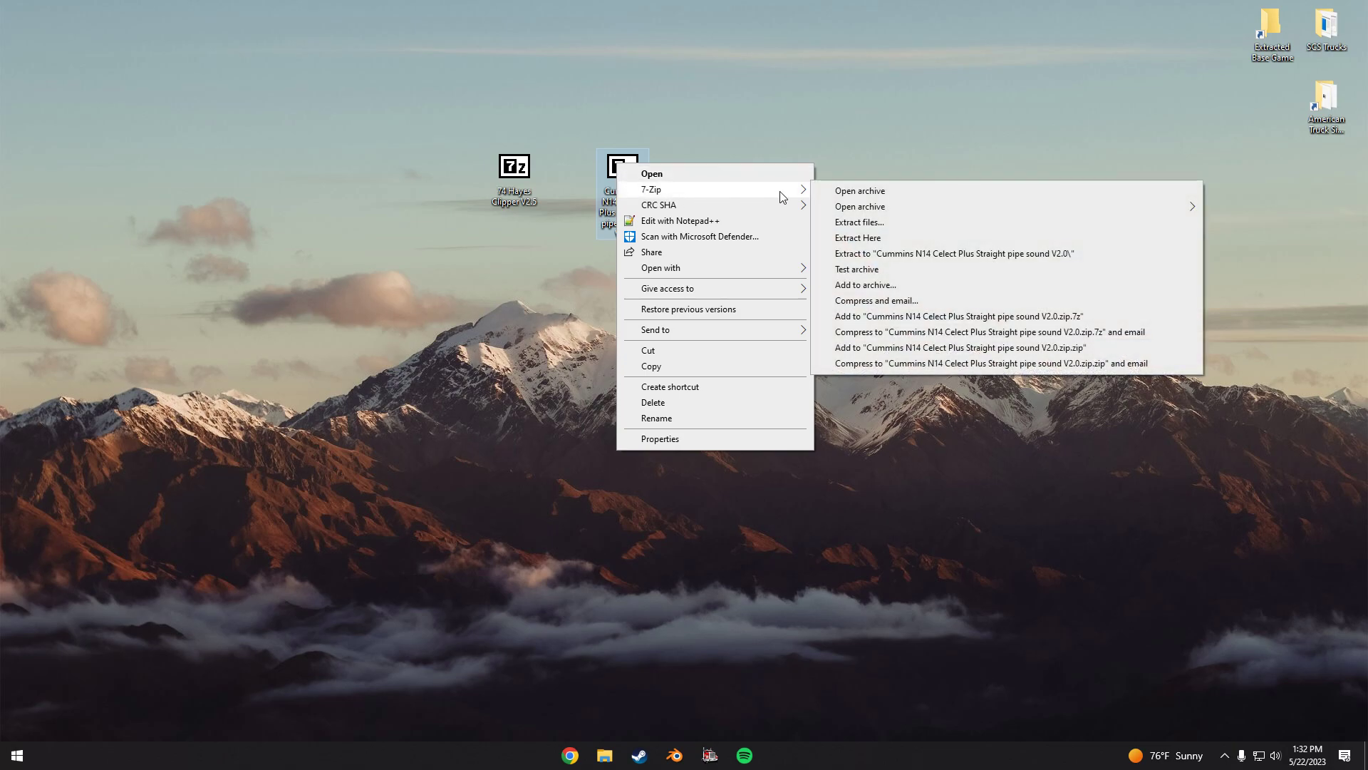
{"action": "mouse_move", "coordinate": [966, 259]}
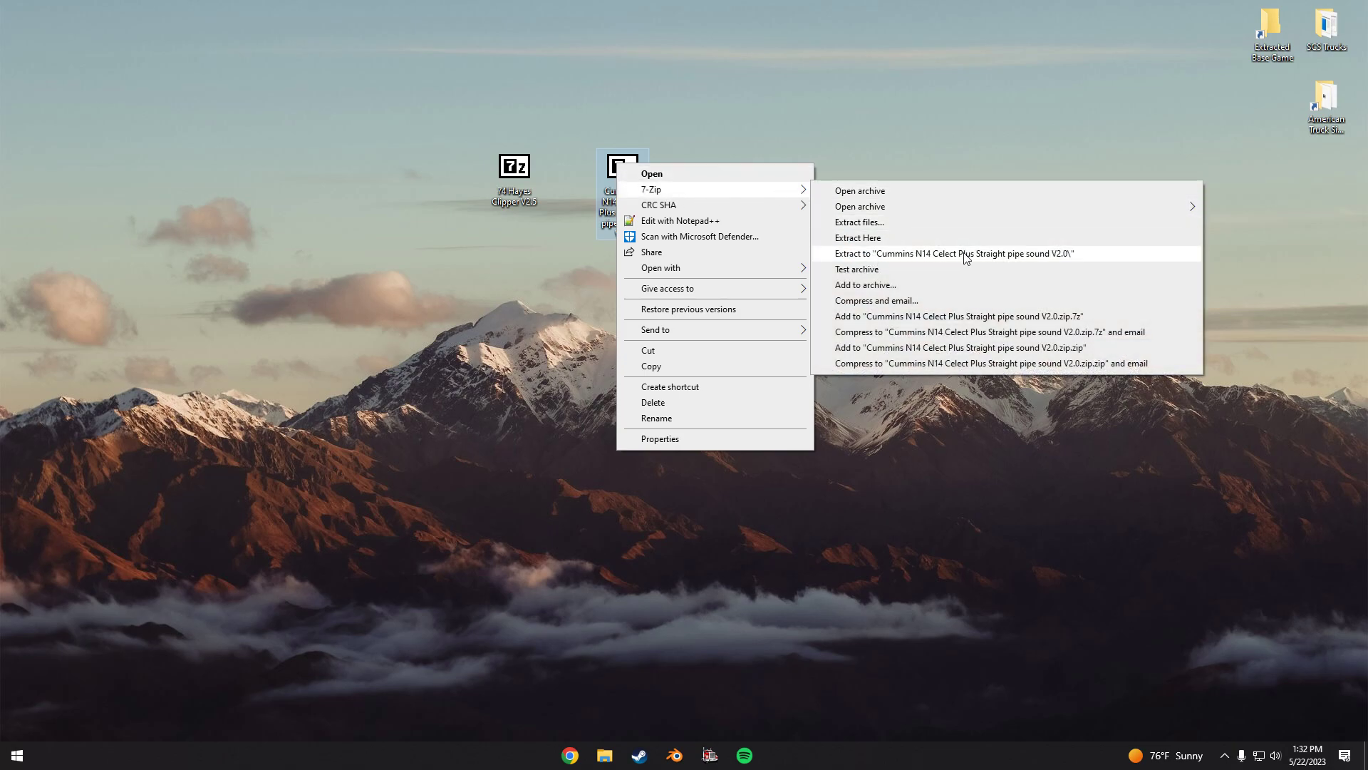
{"action": "left_click", "coordinate": [952, 253]}
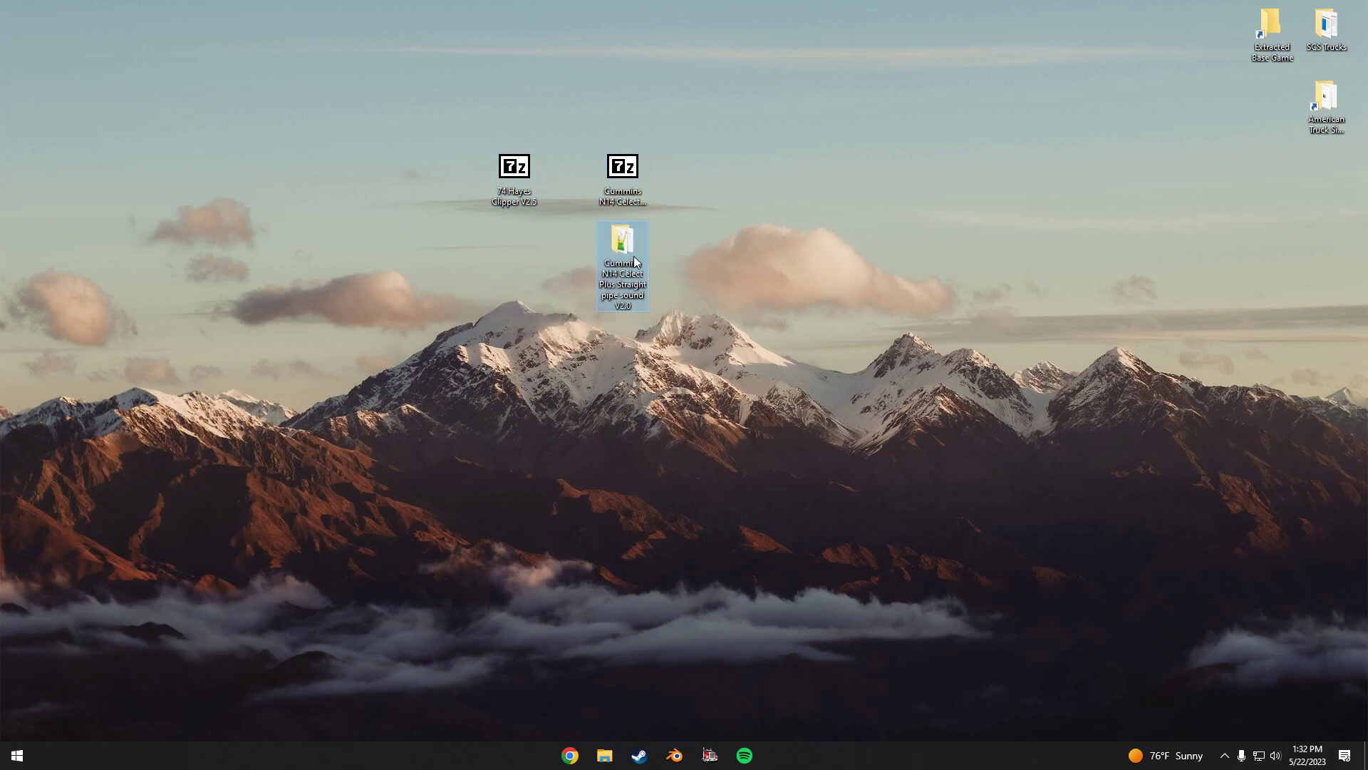
Open the extracted Cummins mod folder and start adding its sound folder to a 7-Zip archive
{"action": "double_click", "coordinate": [622, 257]}
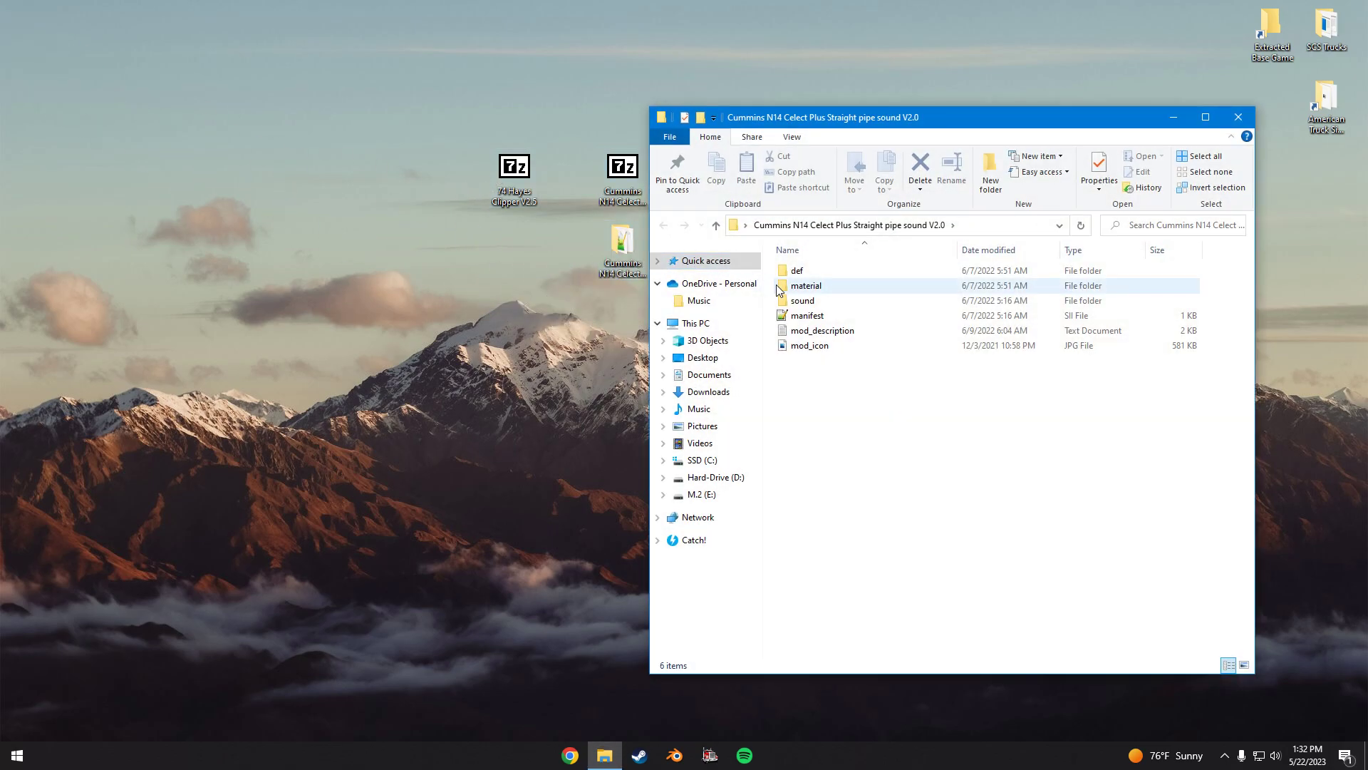
{"action": "right_click", "coordinate": [800, 300]}
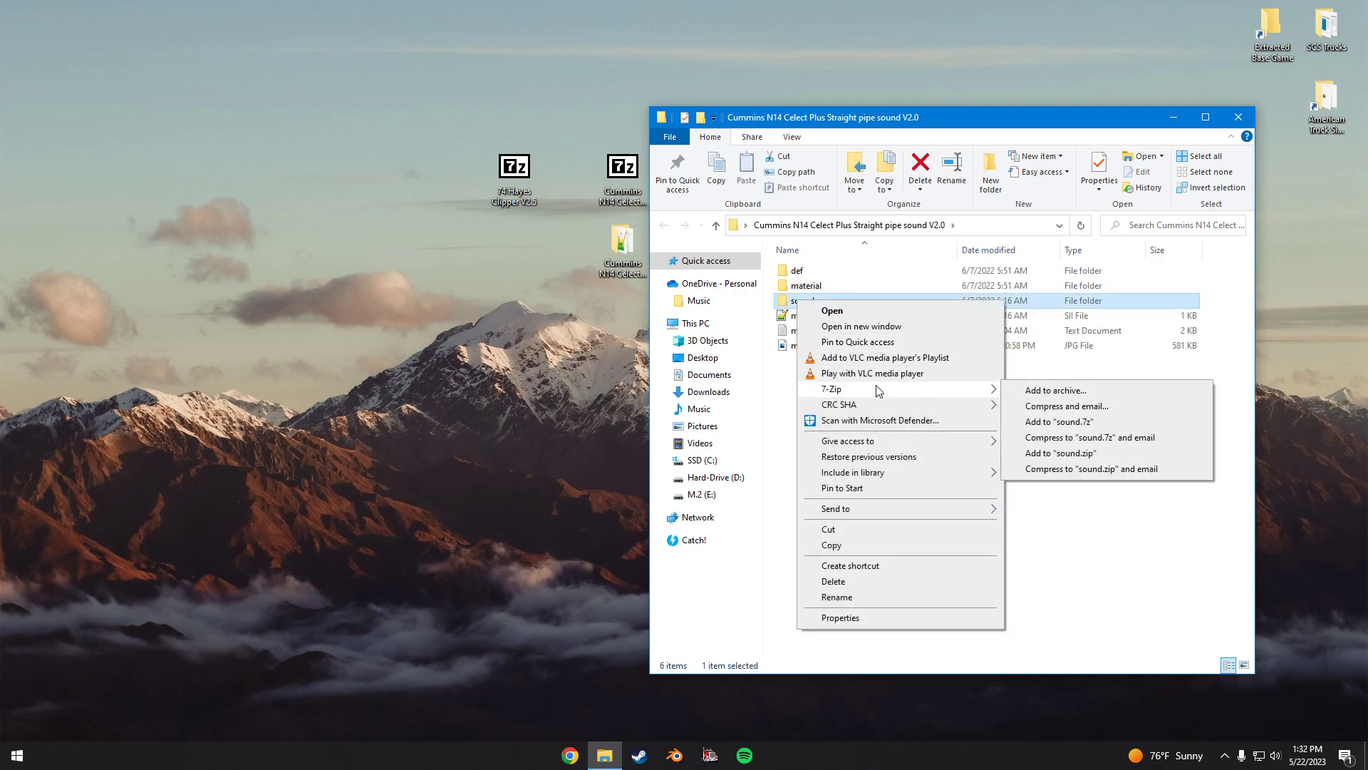
{"action": "left_click", "coordinate": [1056, 390]}
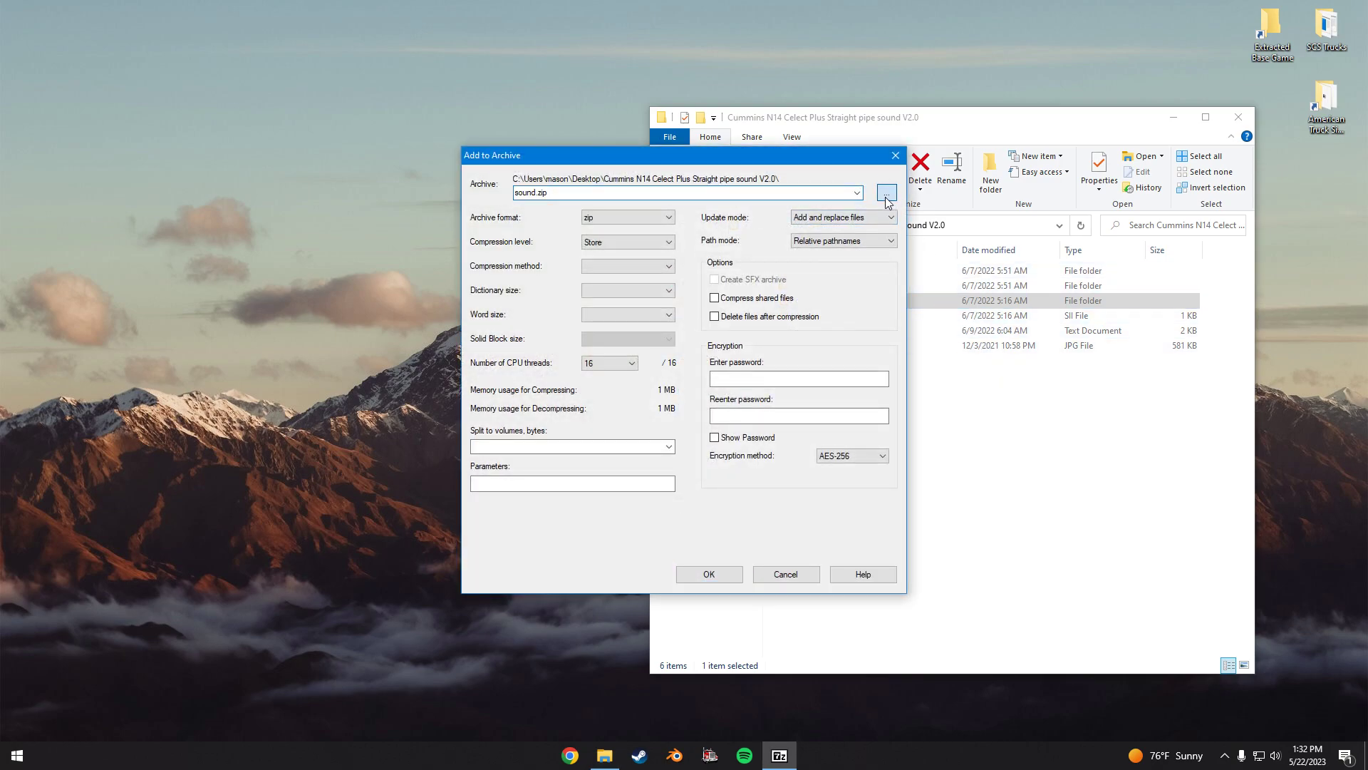
Add the sound folder into the desktop's 74 Hayes Clipper V2.5.scs archive using Store compression
{"action": "left_click", "coordinate": [887, 193]}
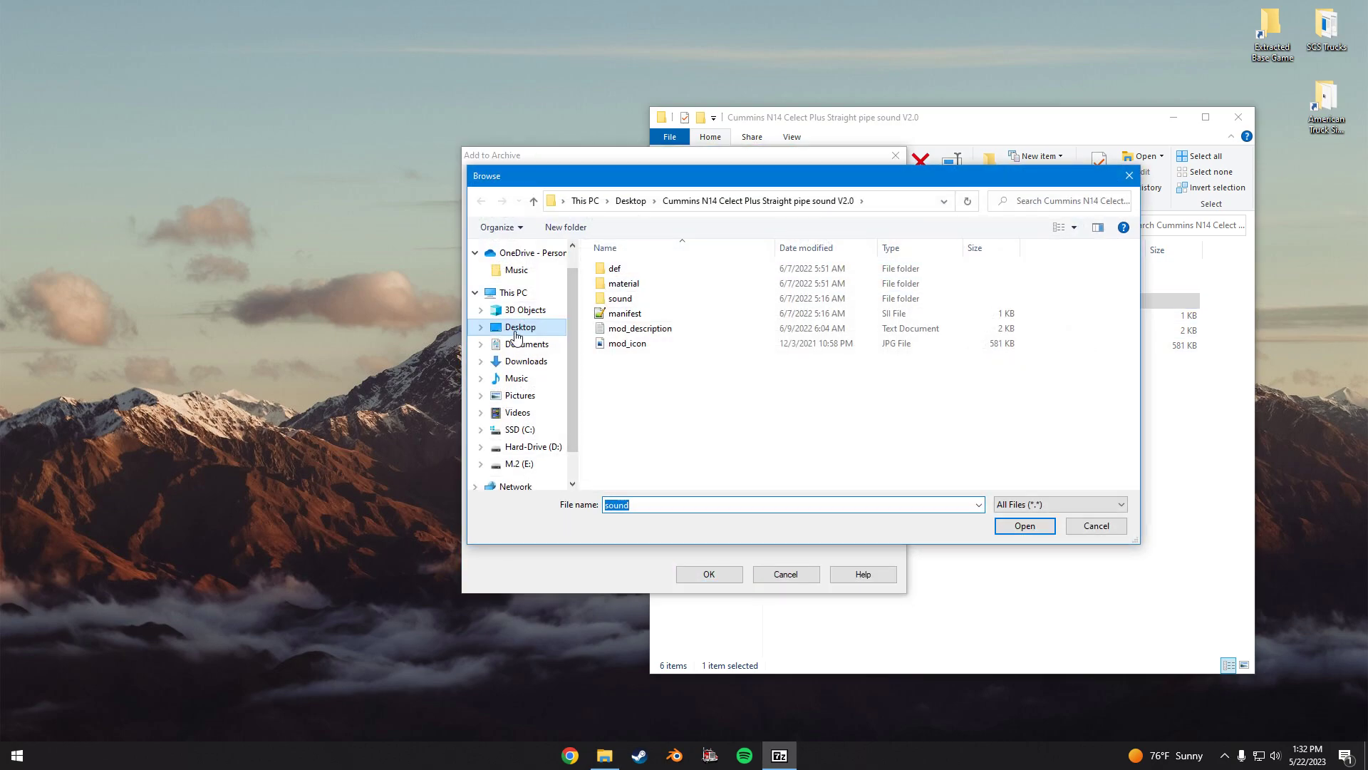
{"action": "left_click", "coordinate": [520, 327]}
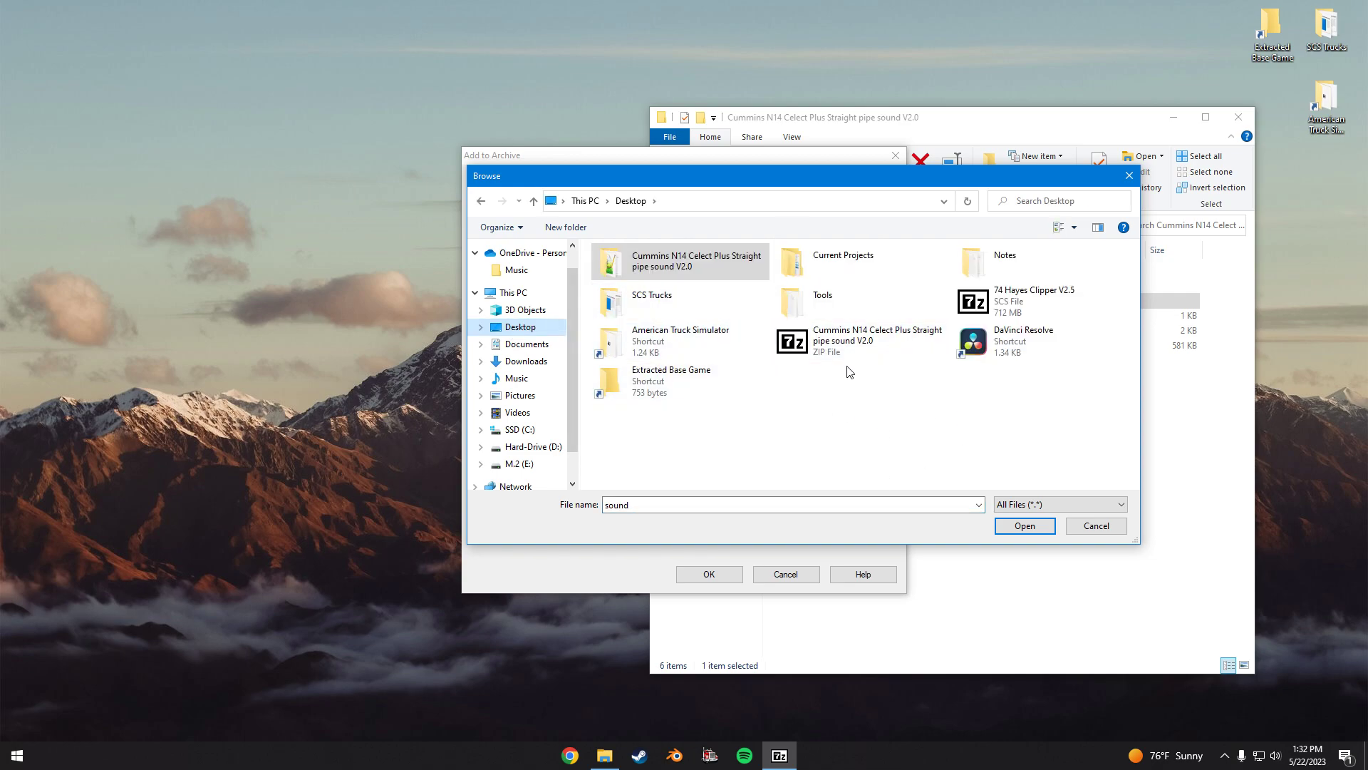
{"action": "left_click", "coordinate": [1034, 300]}
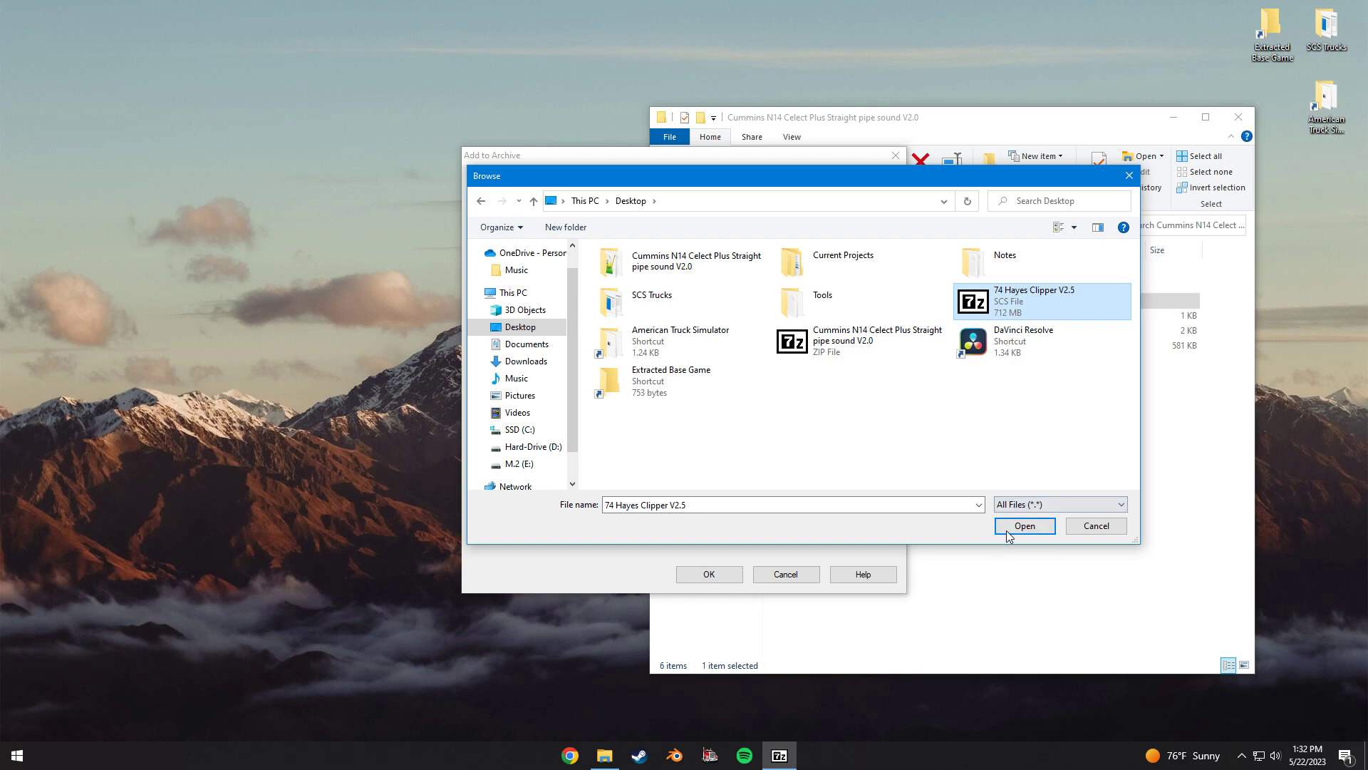
{"action": "left_click", "coordinate": [1025, 526]}
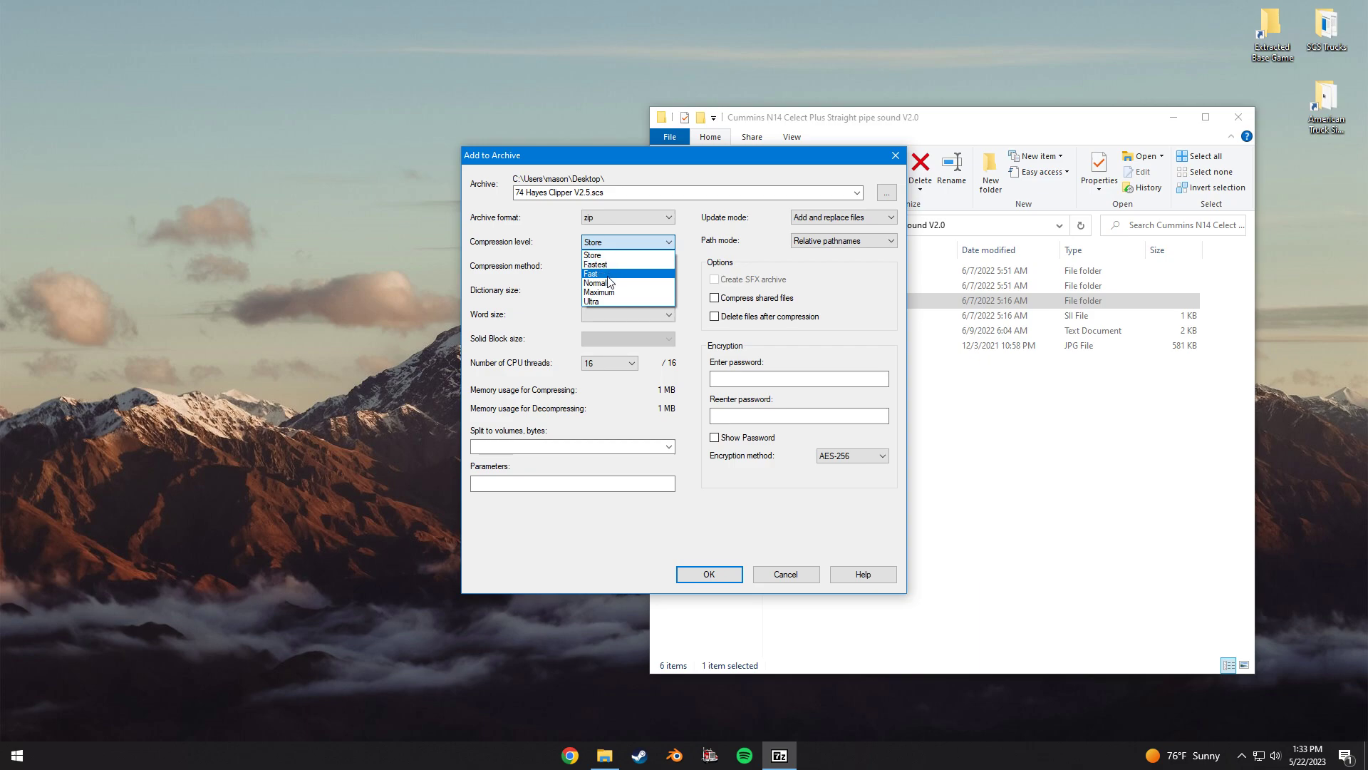
{"action": "left_click", "coordinate": [593, 254]}
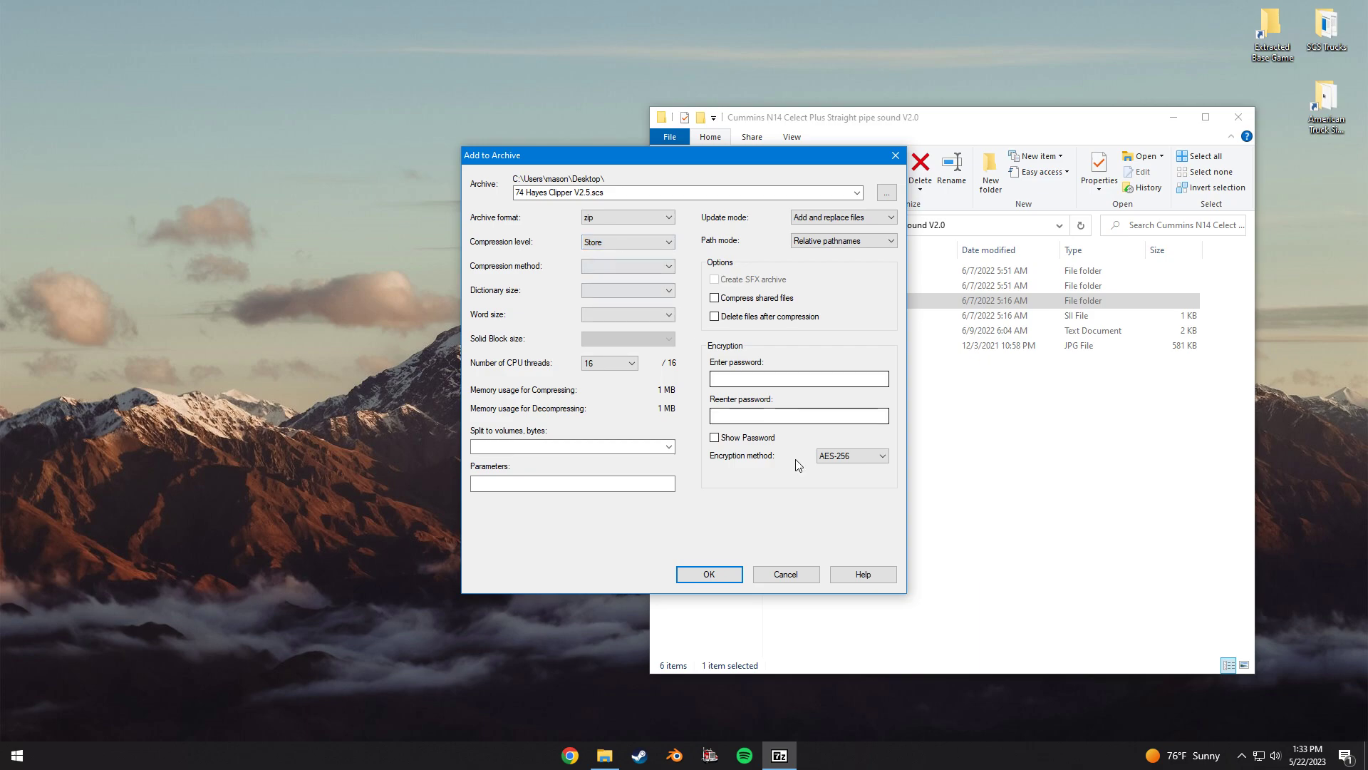
{"action": "left_click", "coordinate": [709, 573]}
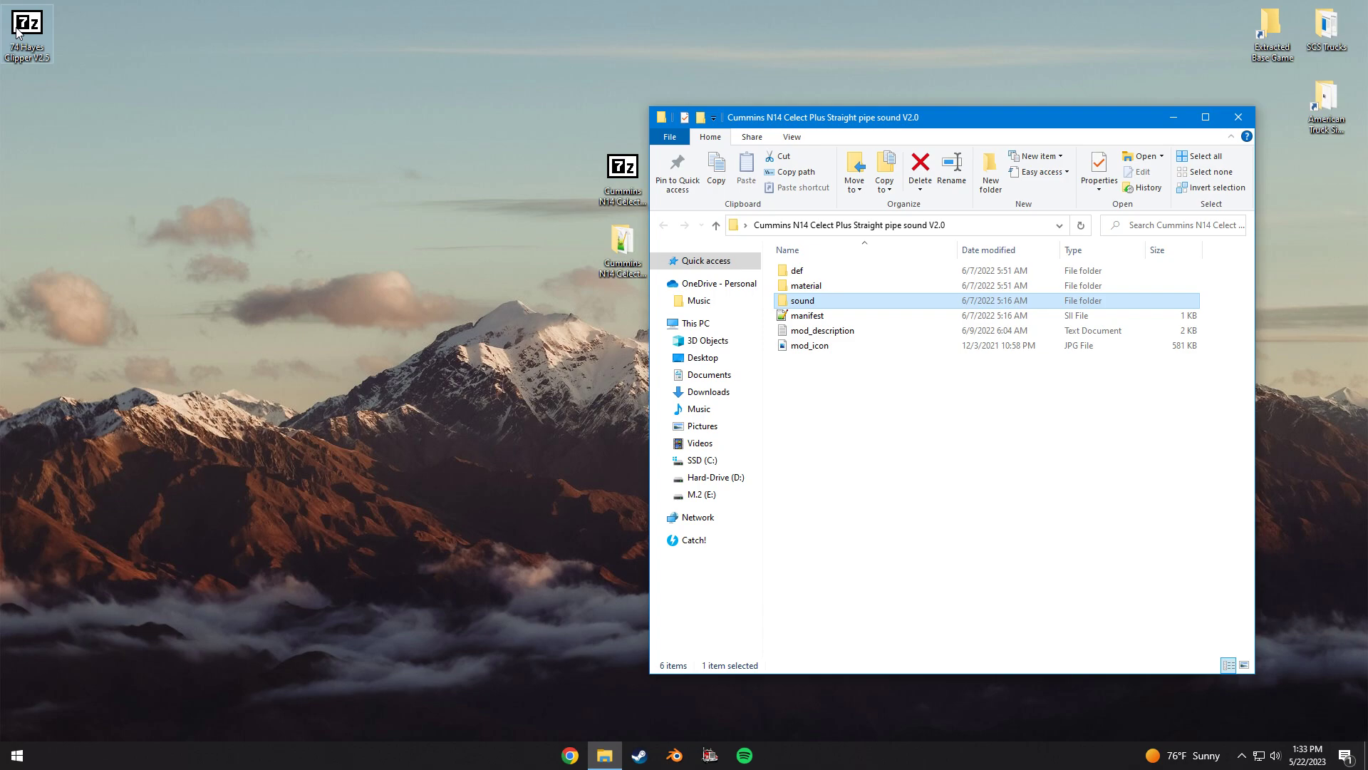
Move the 74 Hayes Clipper V2.5 icon beside the mod archive and open it in 7-Zip
{"action": "left_click_drag", "start_coordinate": [26, 30], "coordinate": [459, 179]}
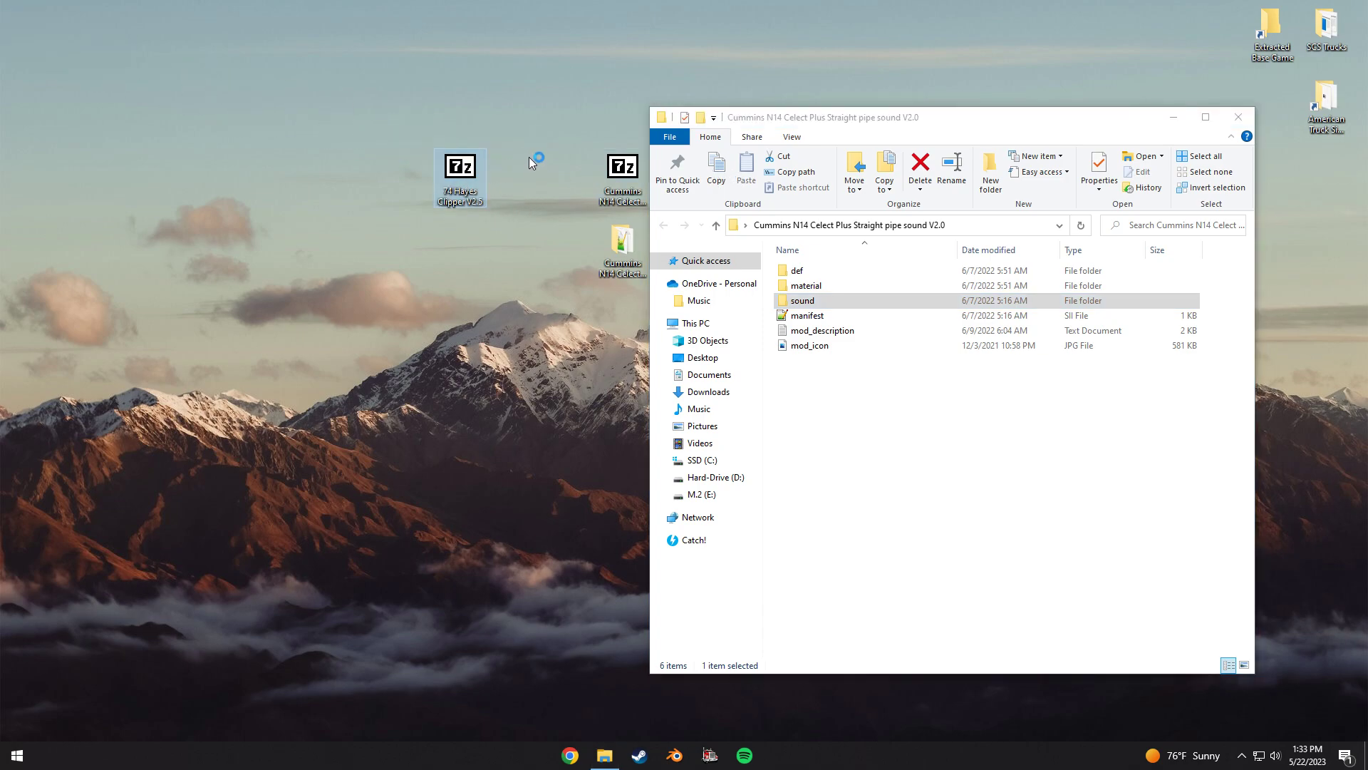
{"action": "mouse_move", "coordinate": [520, 188]}
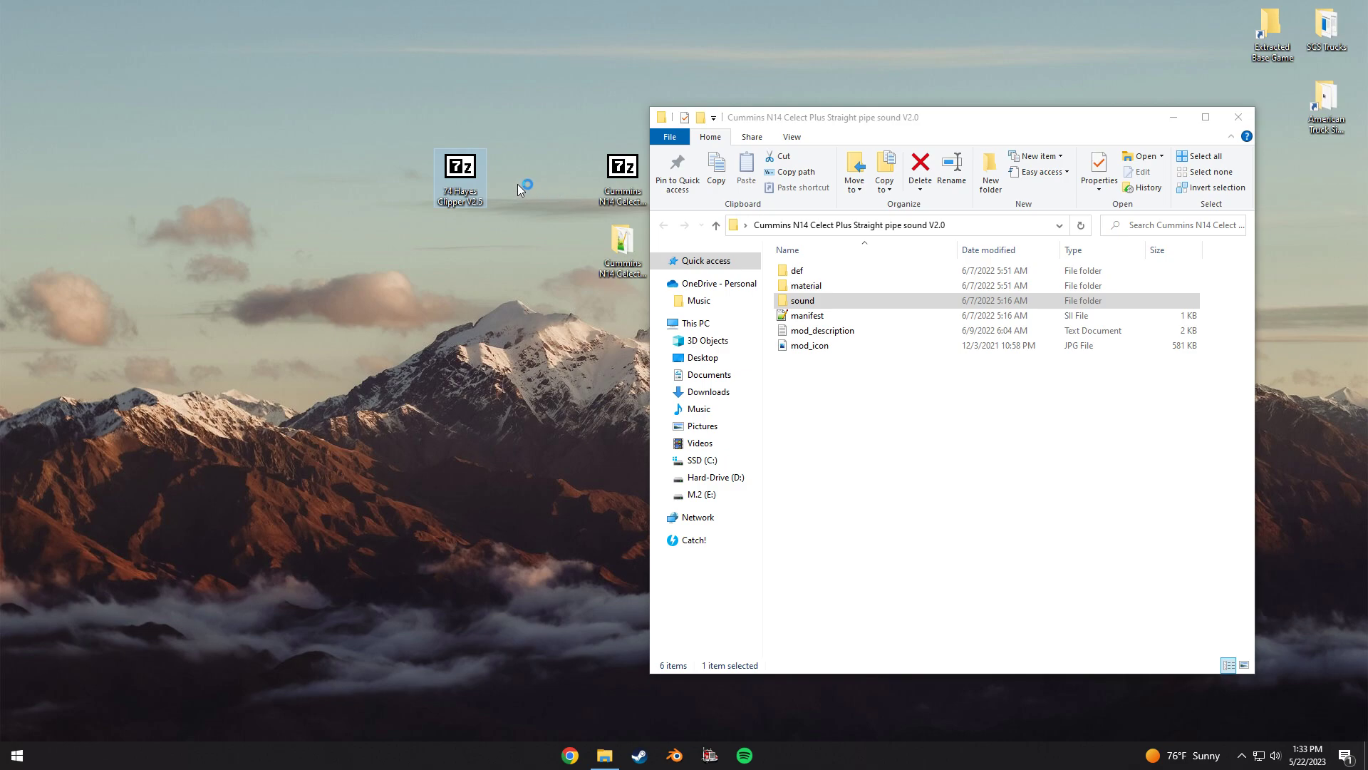
{"action": "mouse_move", "coordinate": [516, 184]}
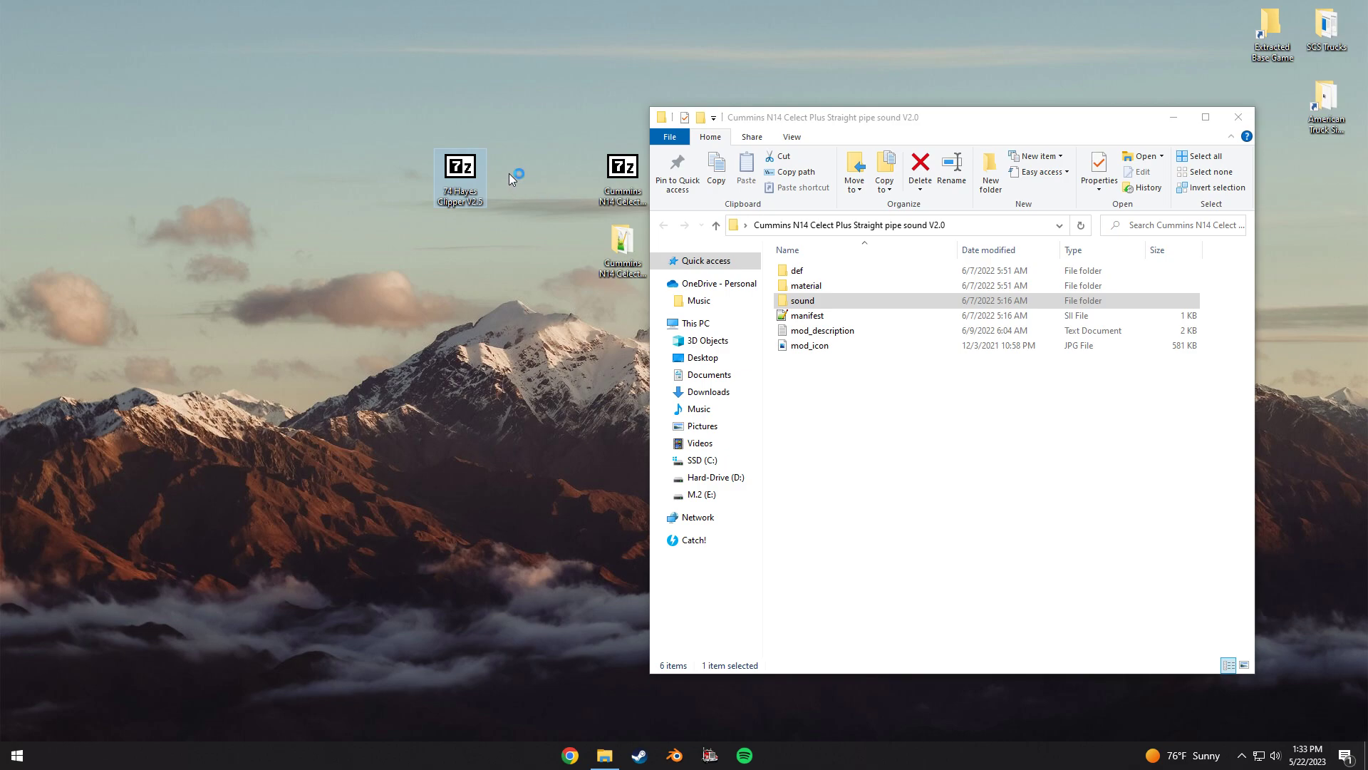
{"action": "double_click", "coordinate": [459, 167]}
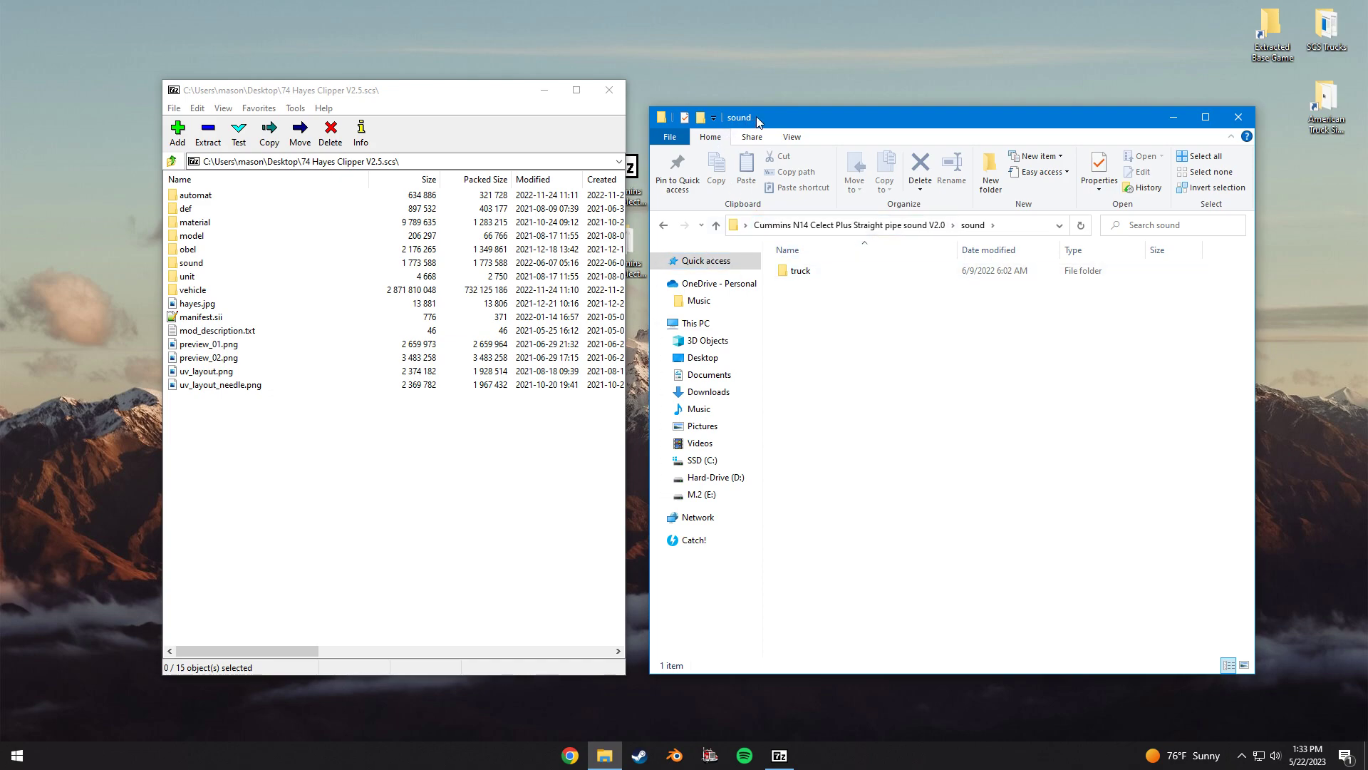
{"action": "mouse_move", "coordinate": [810, 271]}
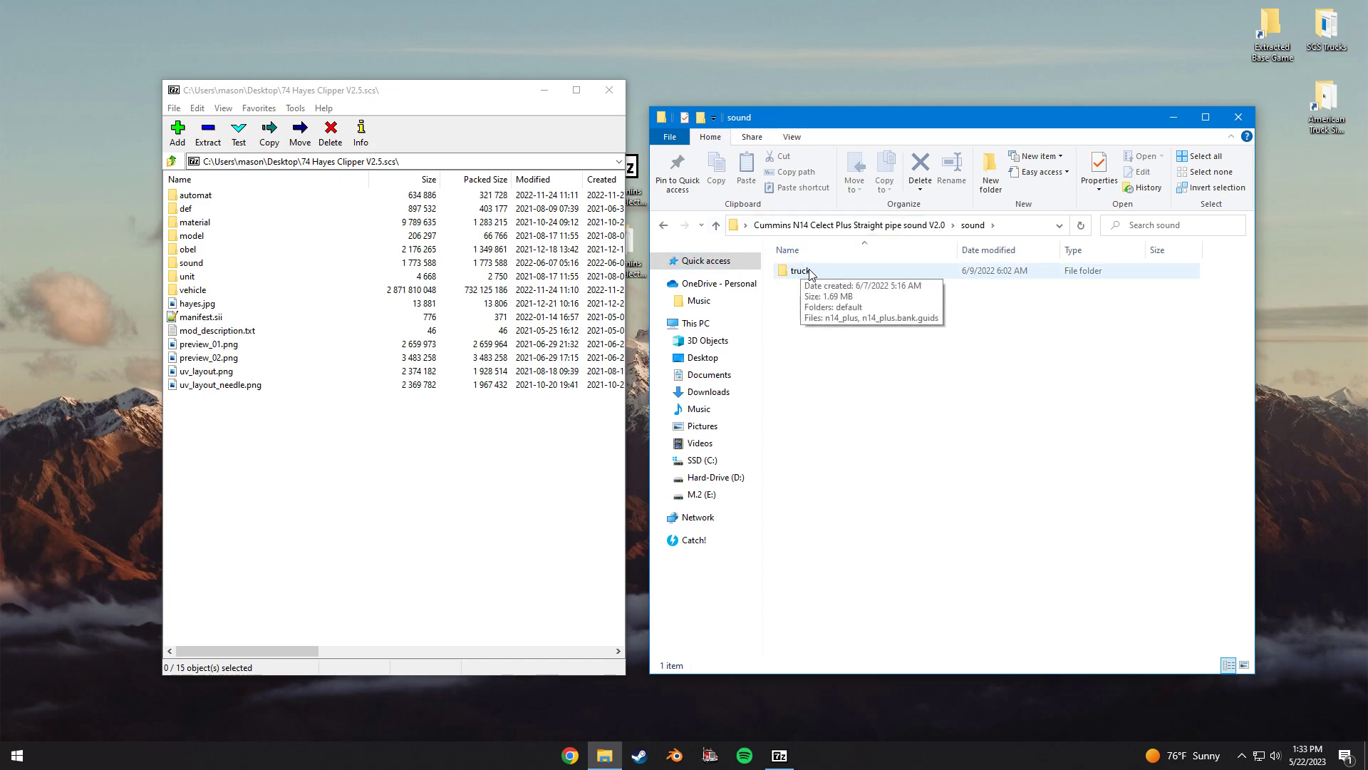
Check that the mod's and archive's sound/truck folders both hold default and the n14_plus bank files
{"action": "double_click", "coordinate": [800, 270]}
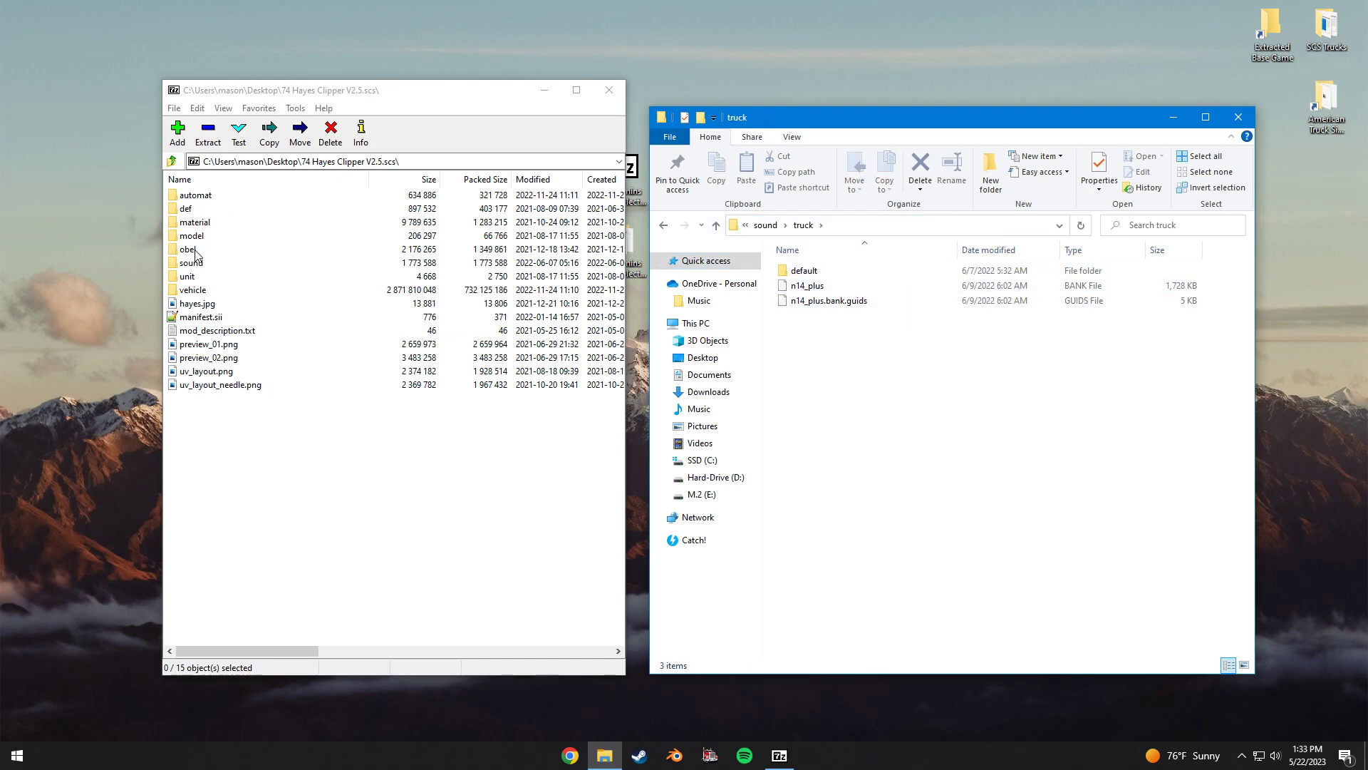
{"action": "double_click", "coordinate": [190, 262]}
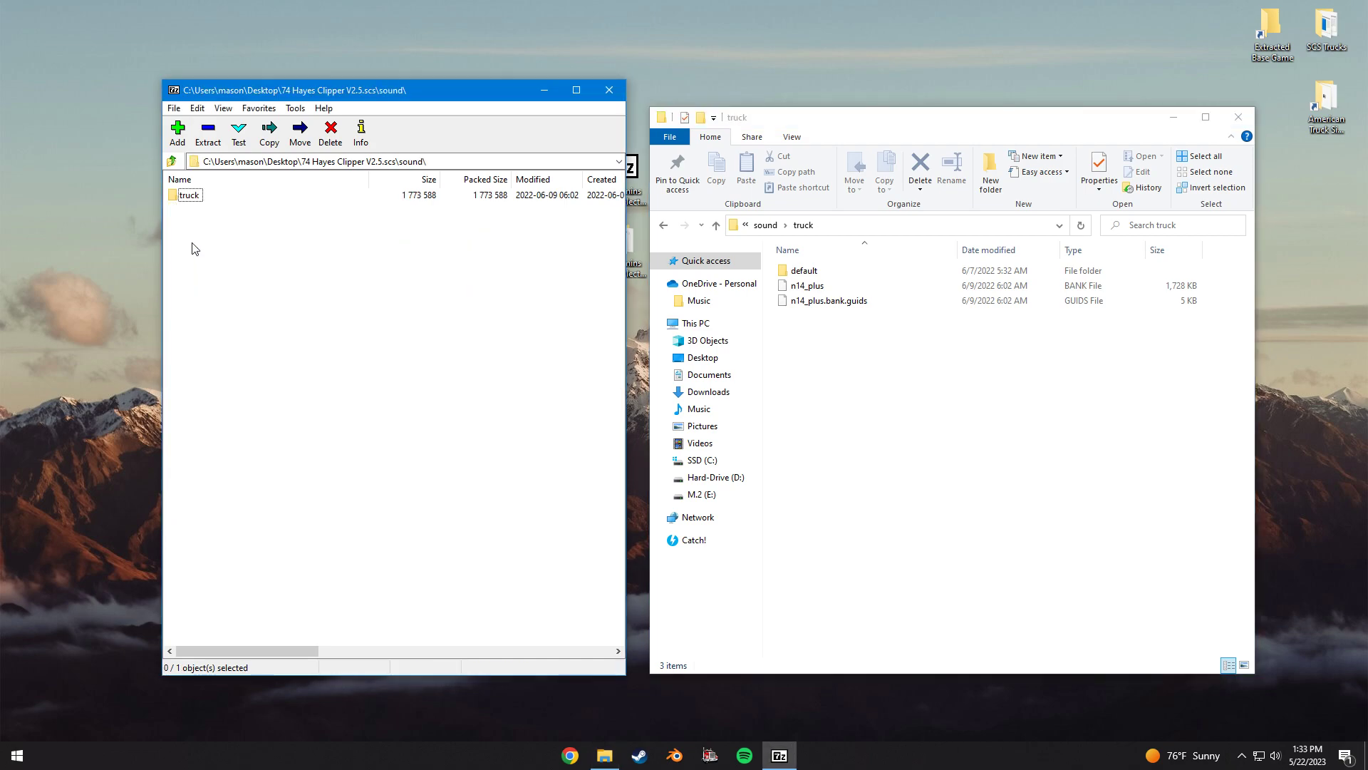
{"action": "double_click", "coordinate": [186, 194]}
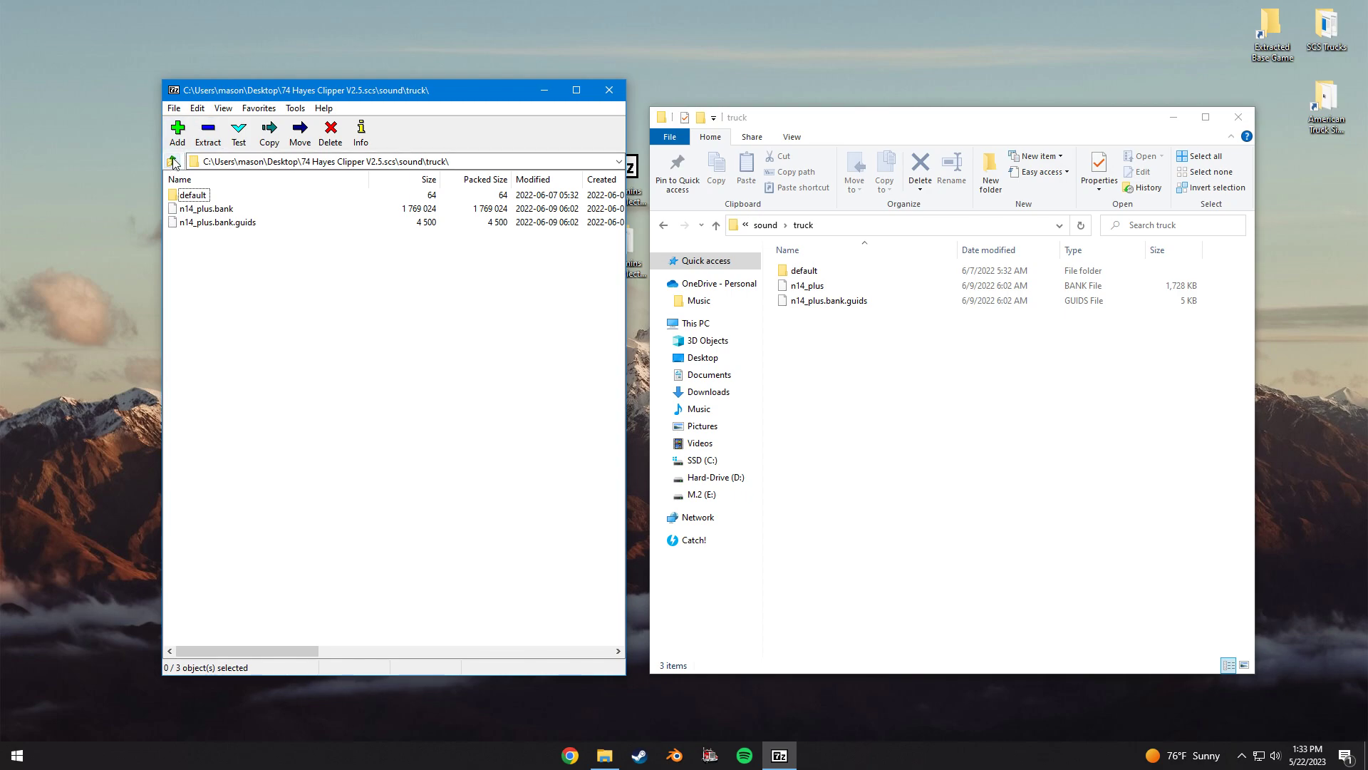
{"action": "left_click", "coordinate": [171, 161]}
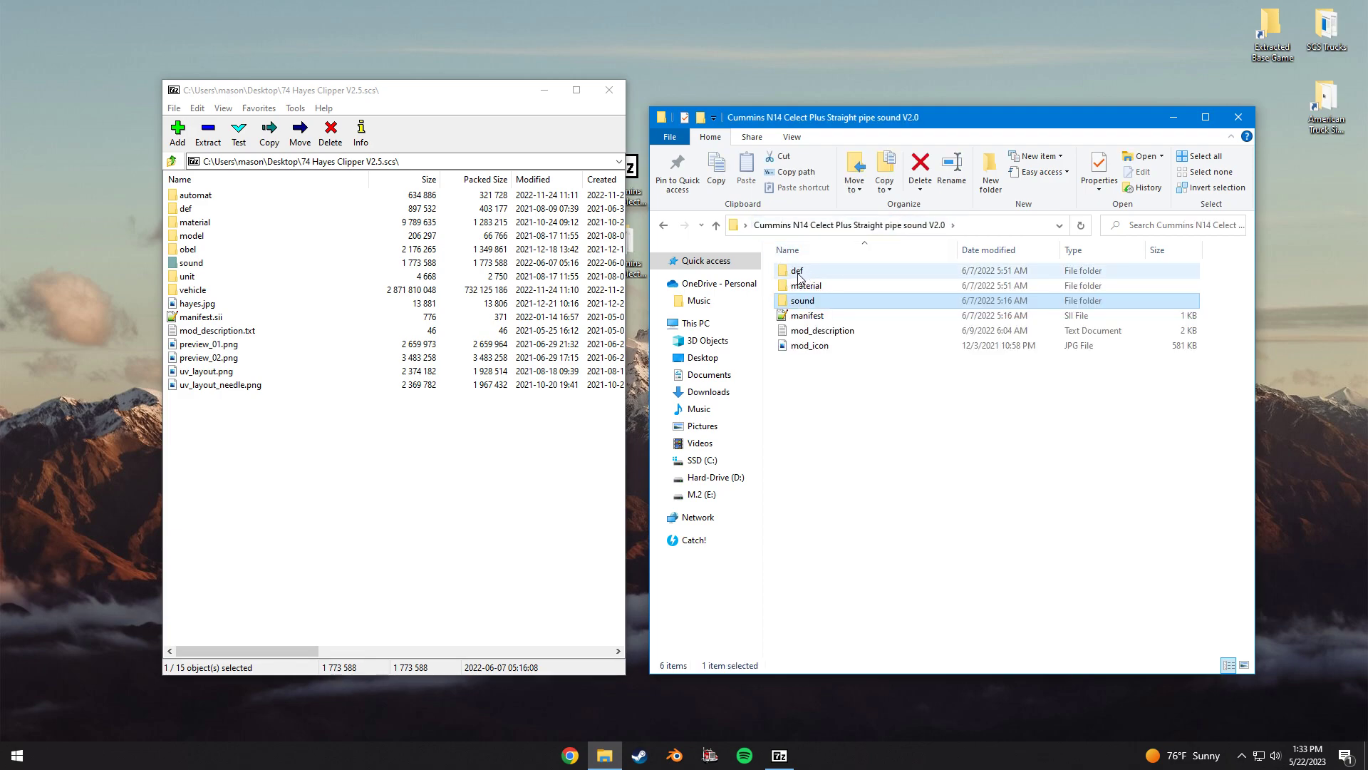
Duplicate the dom379 folder in def/vehicle/truck as 'dom379 - Copy' and begin renaming it
{"action": "left_click", "coordinate": [797, 271]}
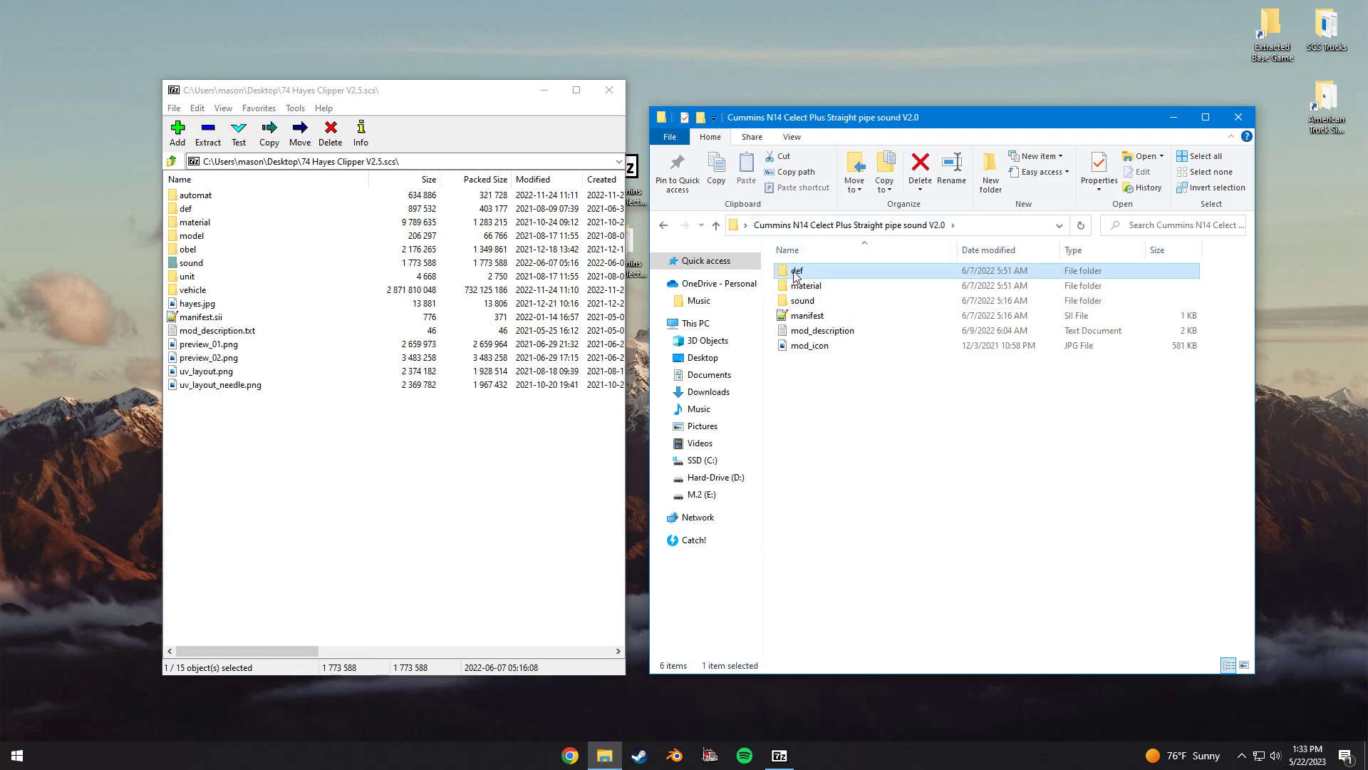
{"action": "double_click", "coordinate": [796, 270]}
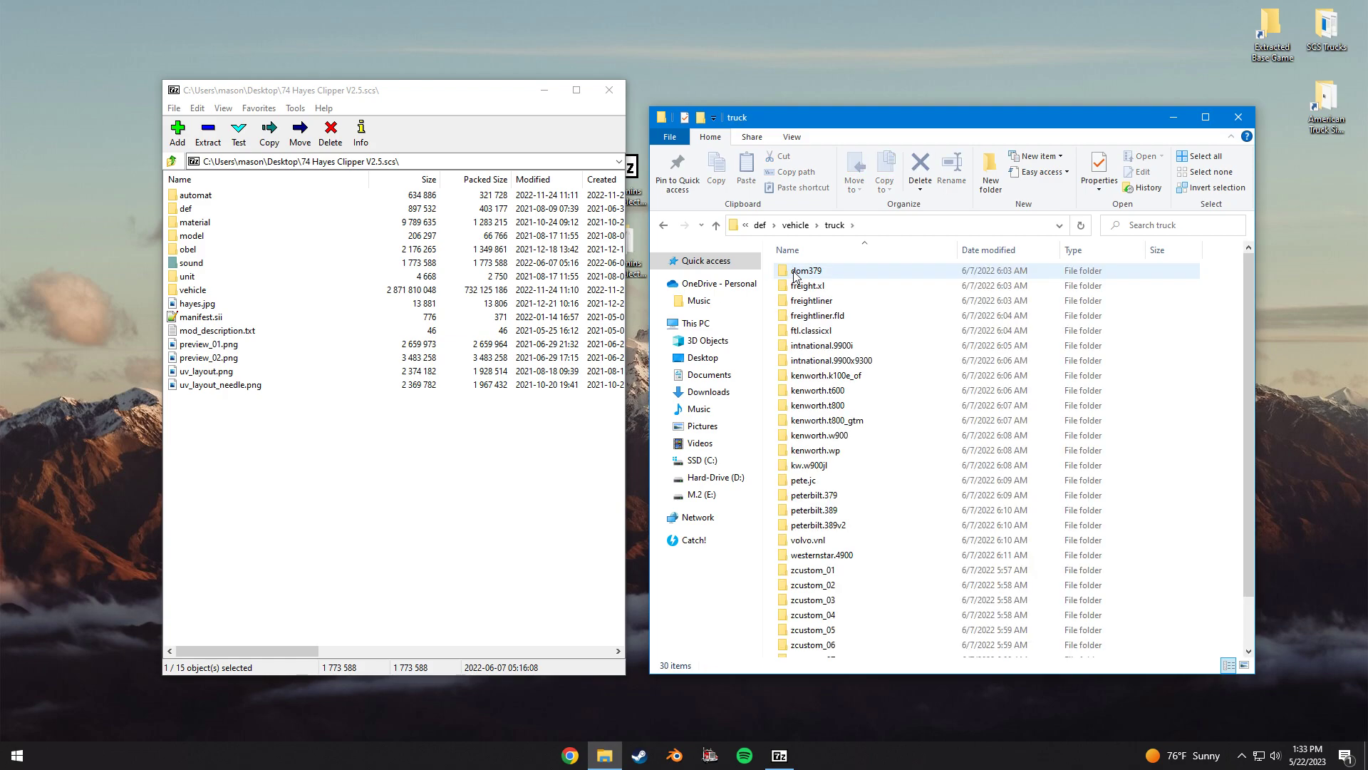
{"action": "mouse_move", "coordinate": [896, 611]}
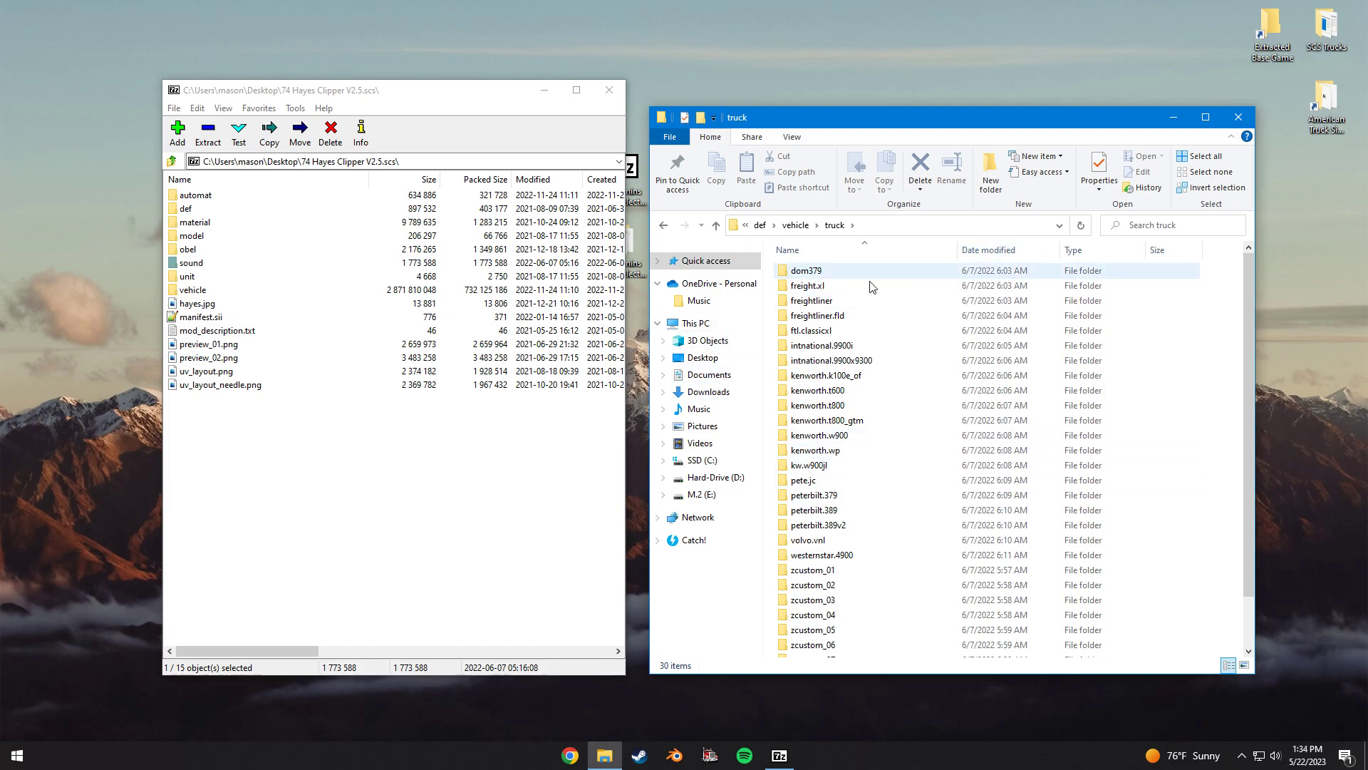
{"action": "left_click", "coordinate": [806, 270]}
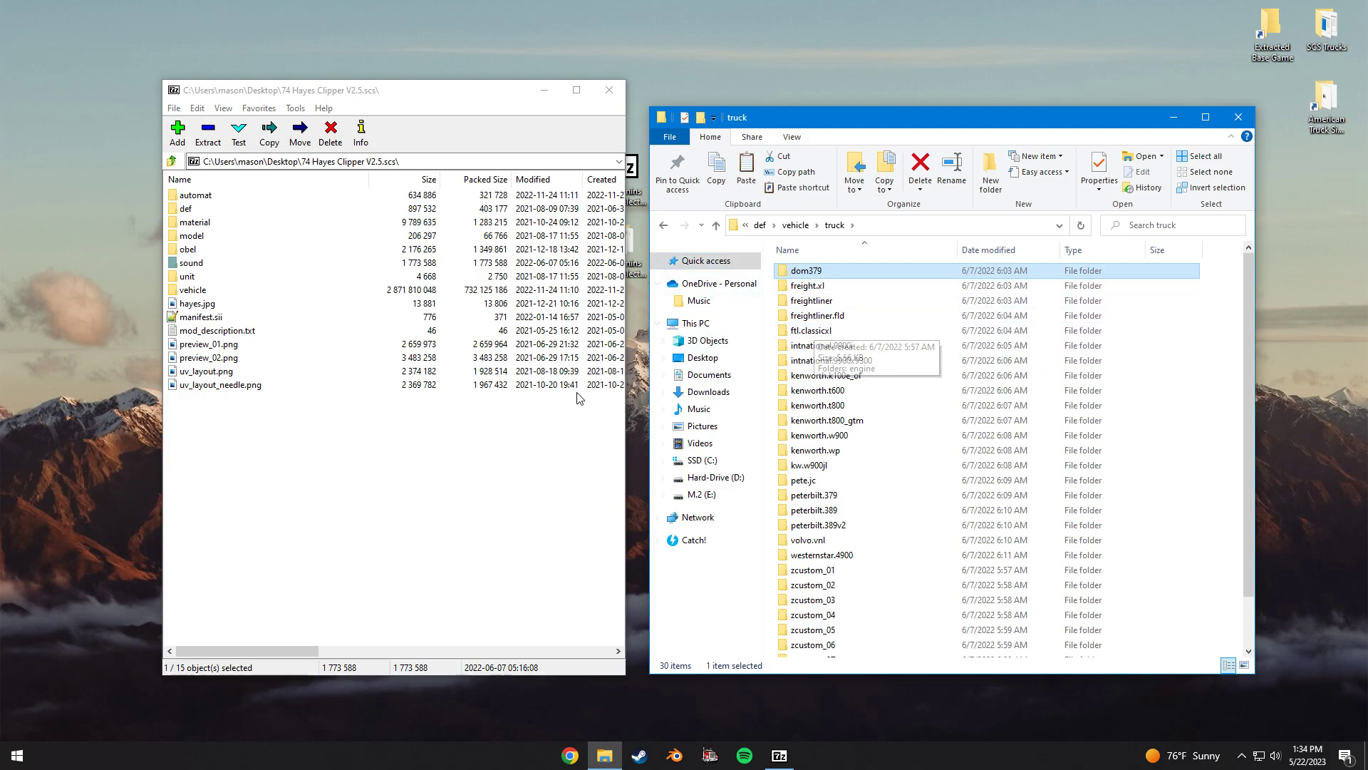
{"action": "scroll", "scroll_direction": "down", "scroll_amount": 3}
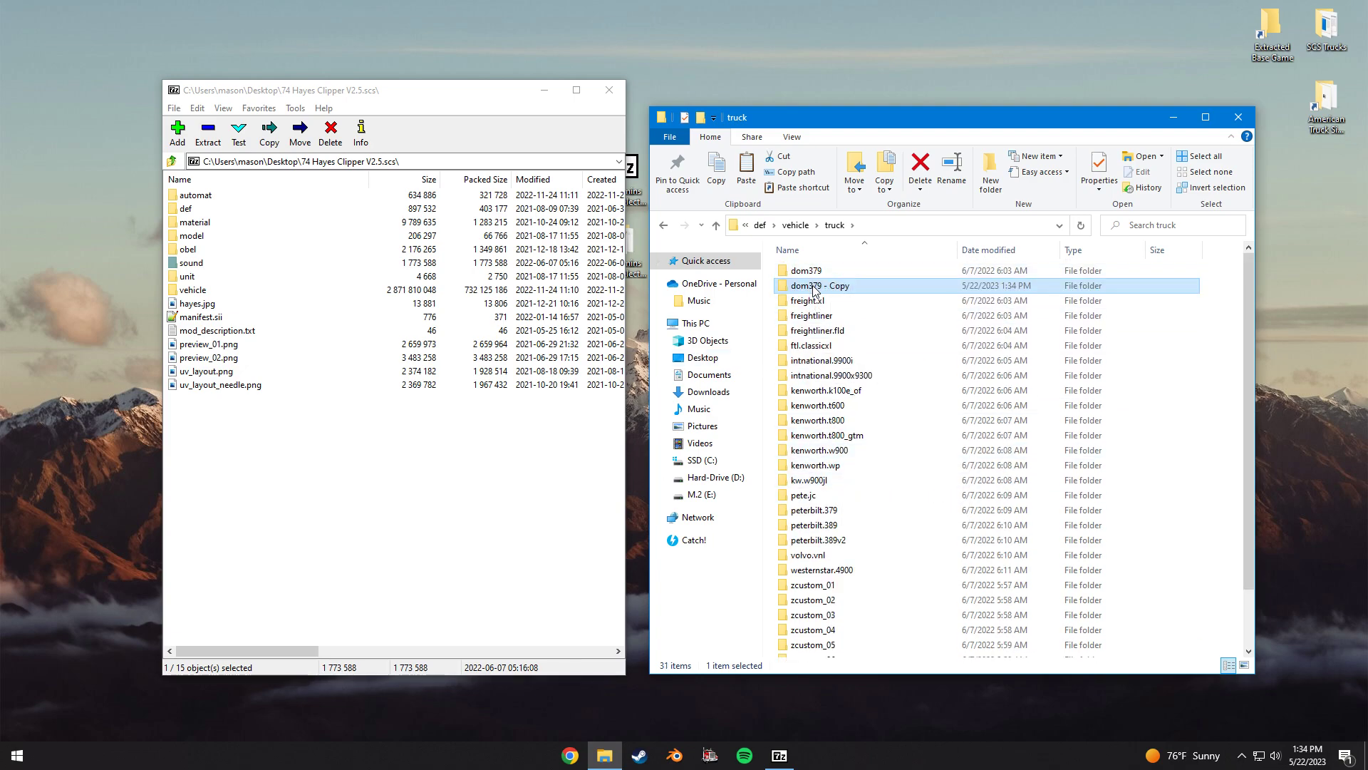
{"action": "right_click", "coordinate": [818, 285]}
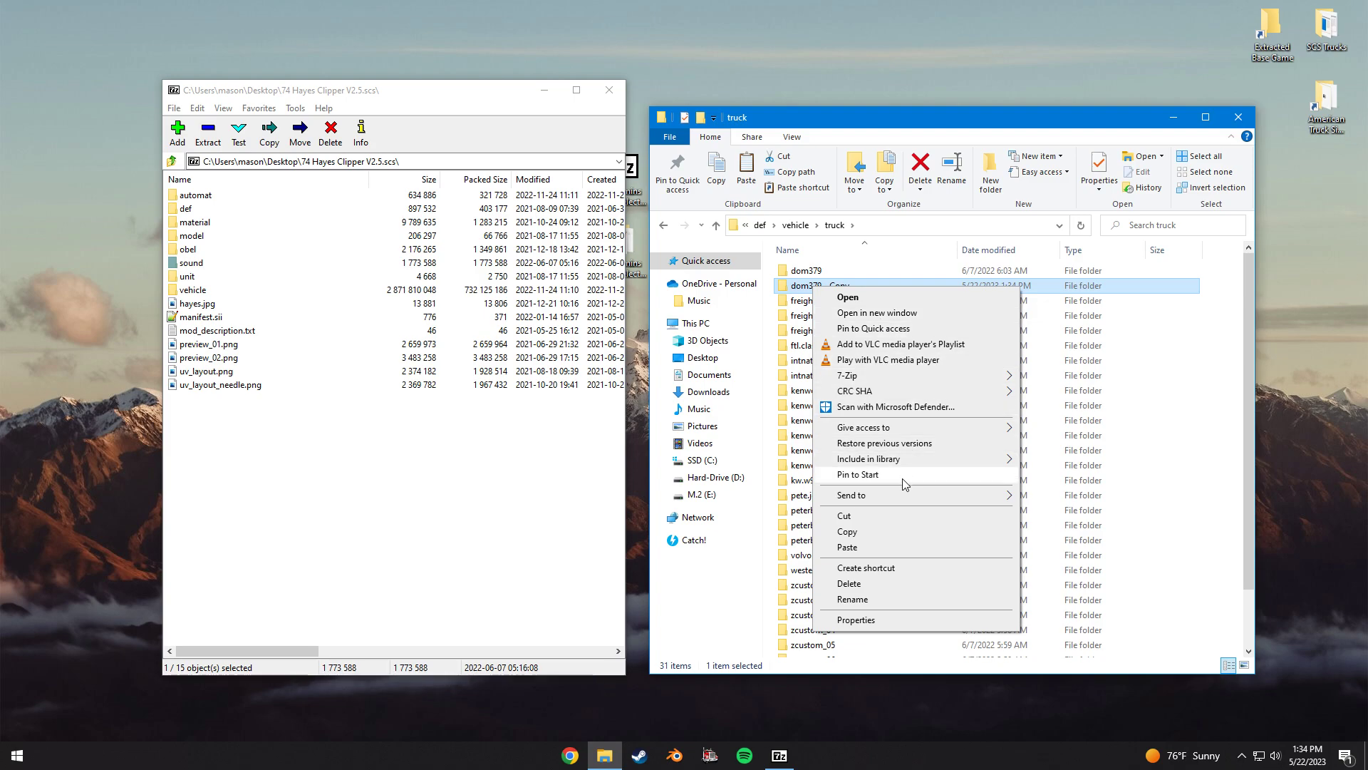
{"action": "left_click", "coordinate": [852, 599]}
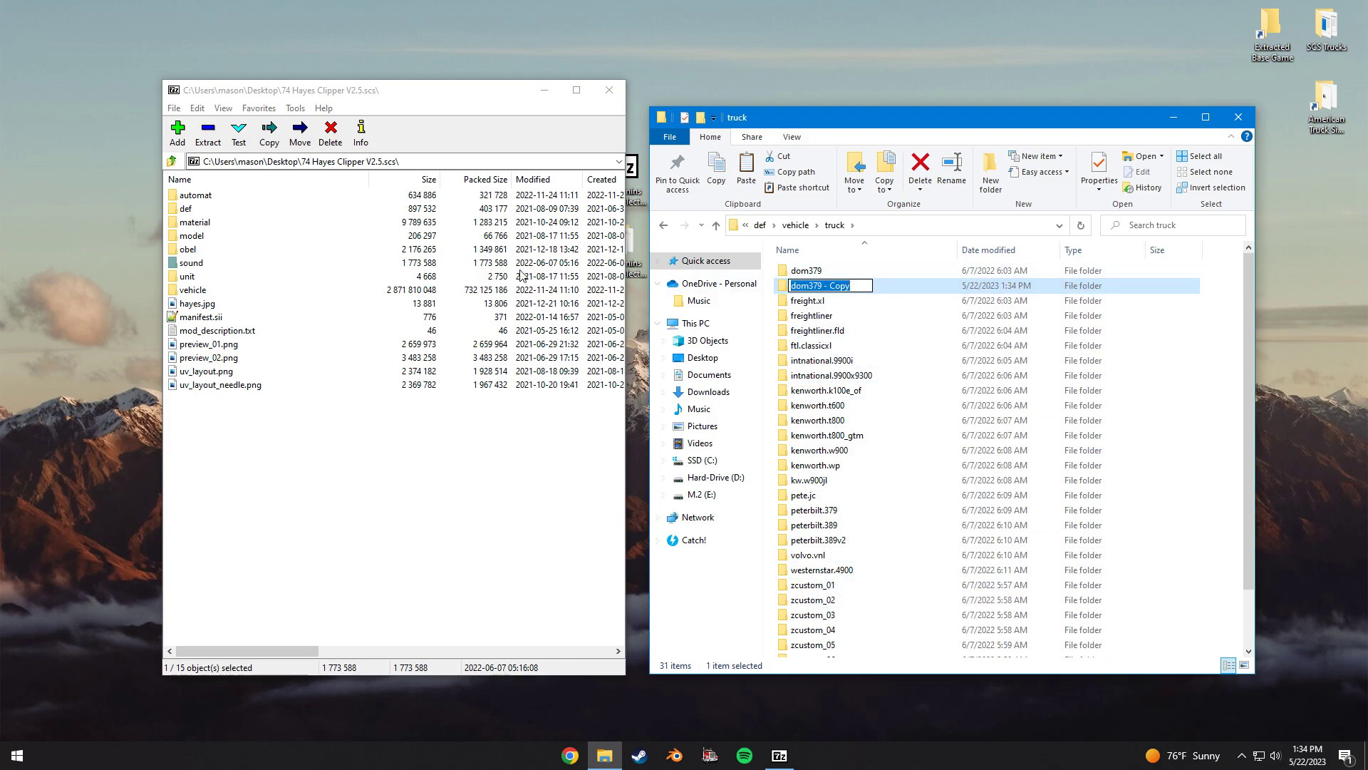
{"action": "mouse_move", "coordinate": [236, 257]}
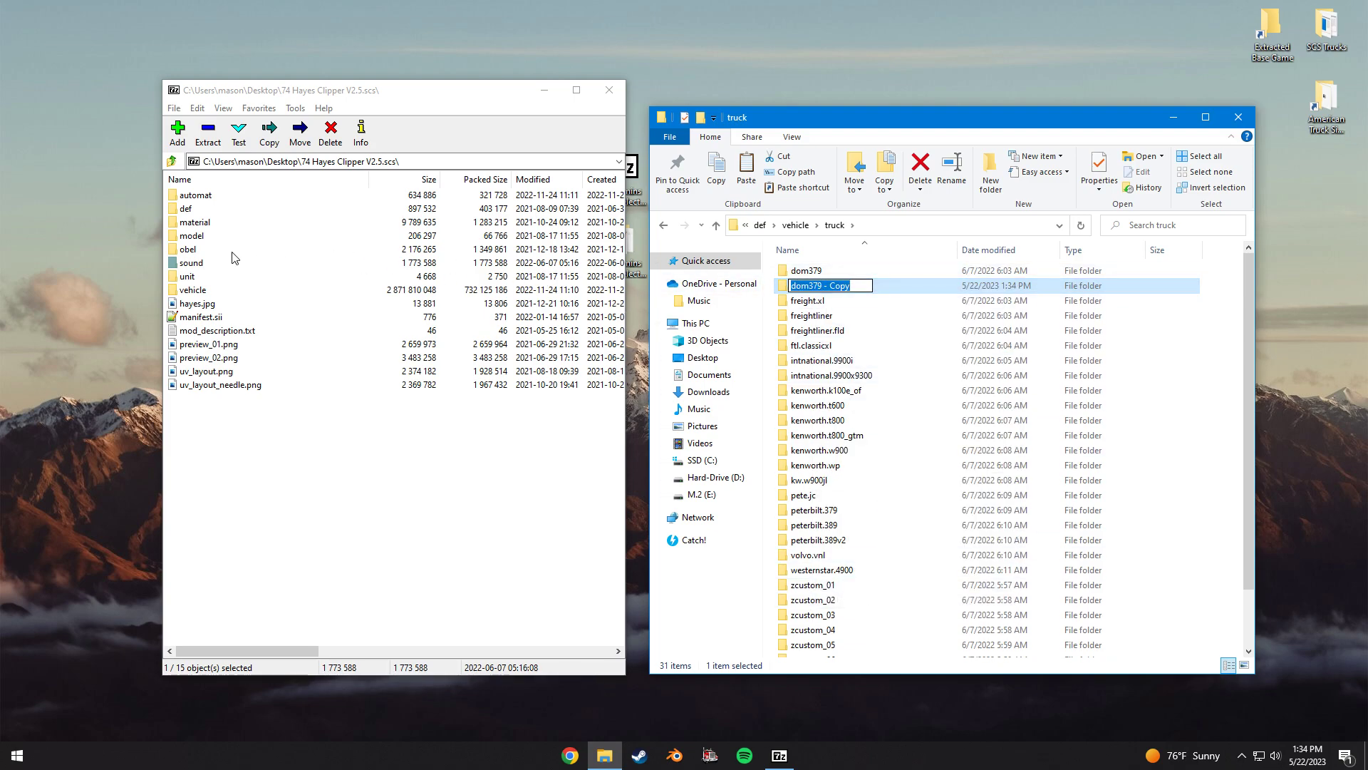
{"action": "mouse_move", "coordinate": [267, 303]}
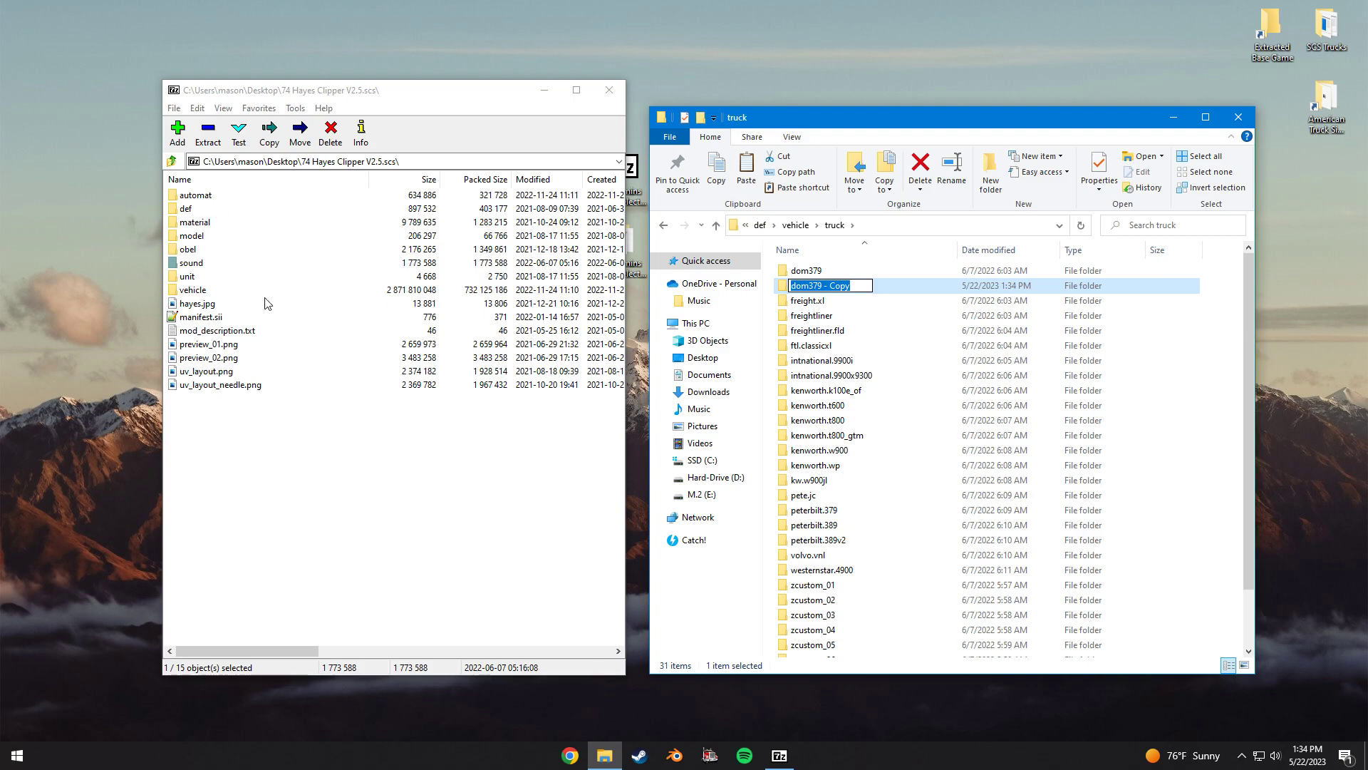
{"action": "mouse_move", "coordinate": [189, 210]}
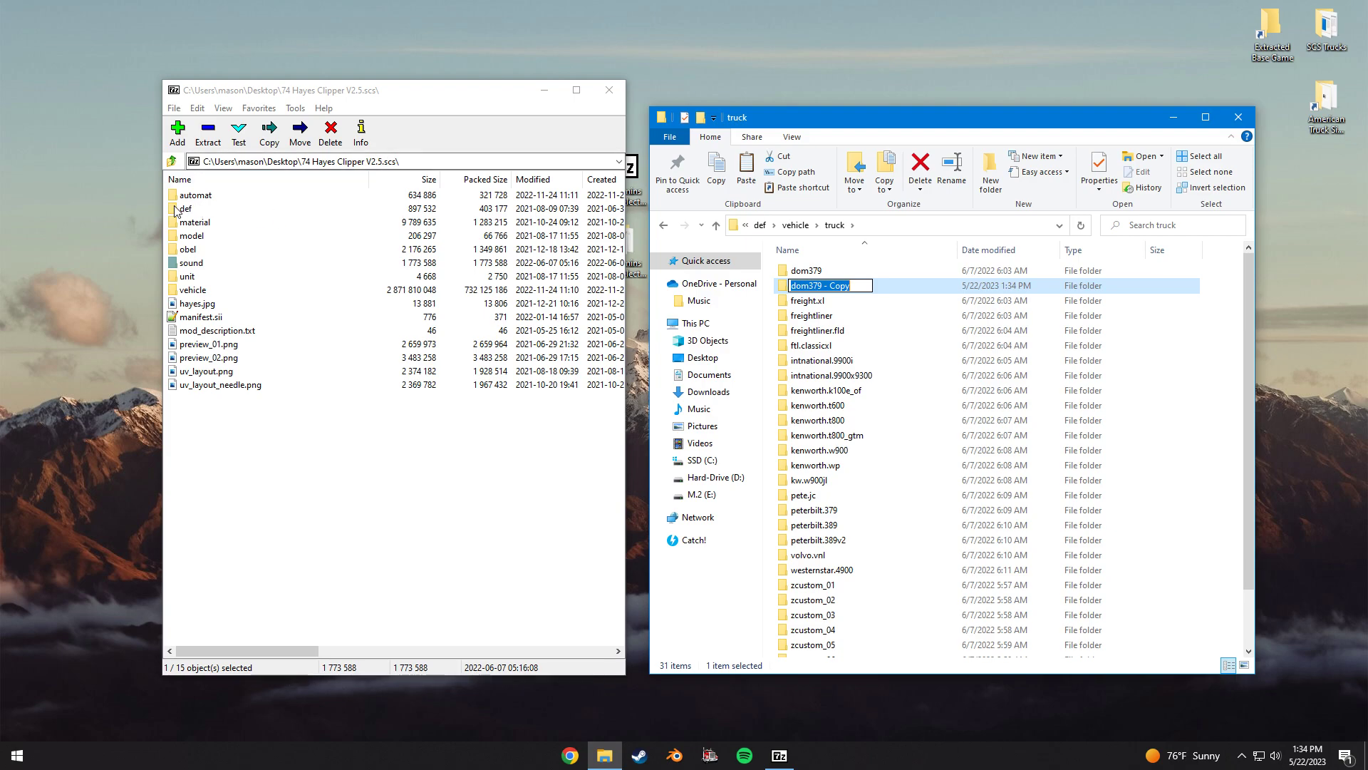
Browse the archive to def/vehicle/truck and rename the dom379 copy to 'hayes'
{"action": "double_click", "coordinate": [187, 208]}
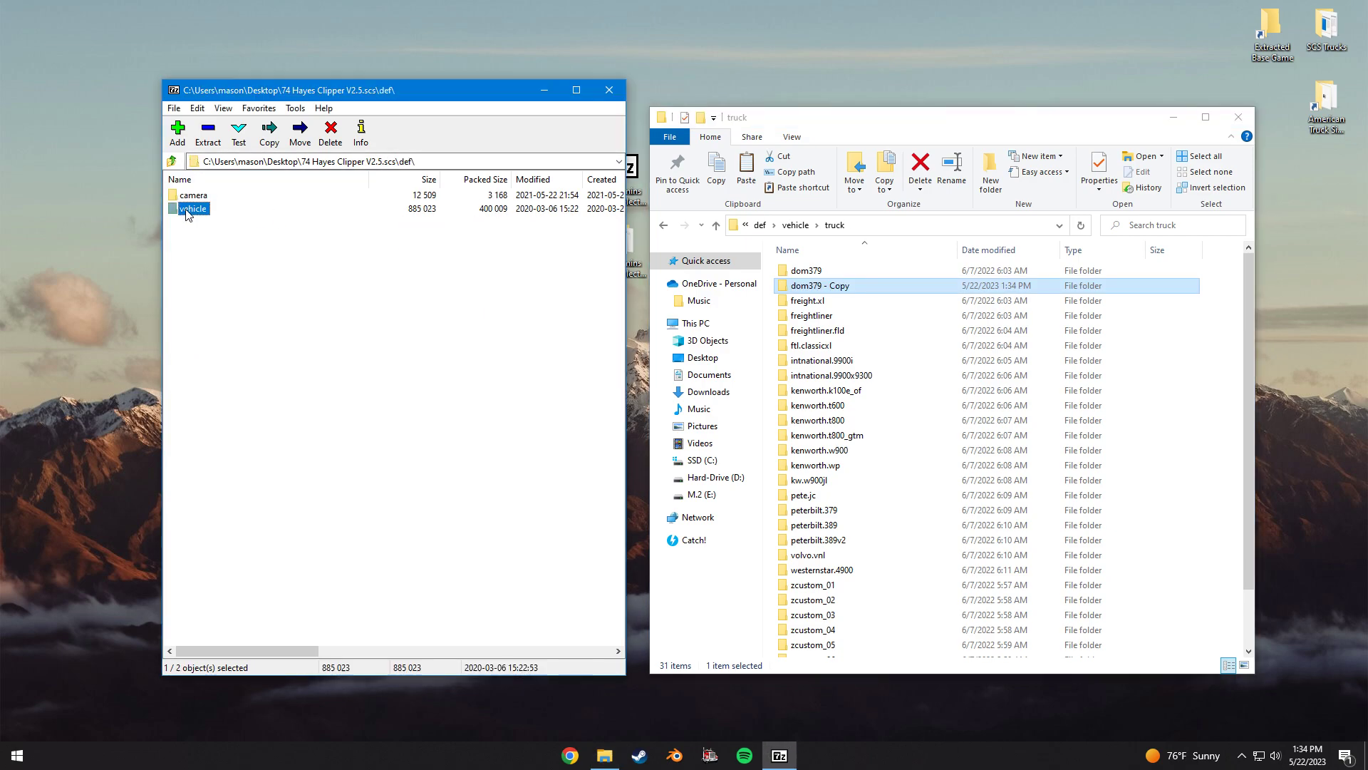
{"action": "double_click", "coordinate": [193, 208]}
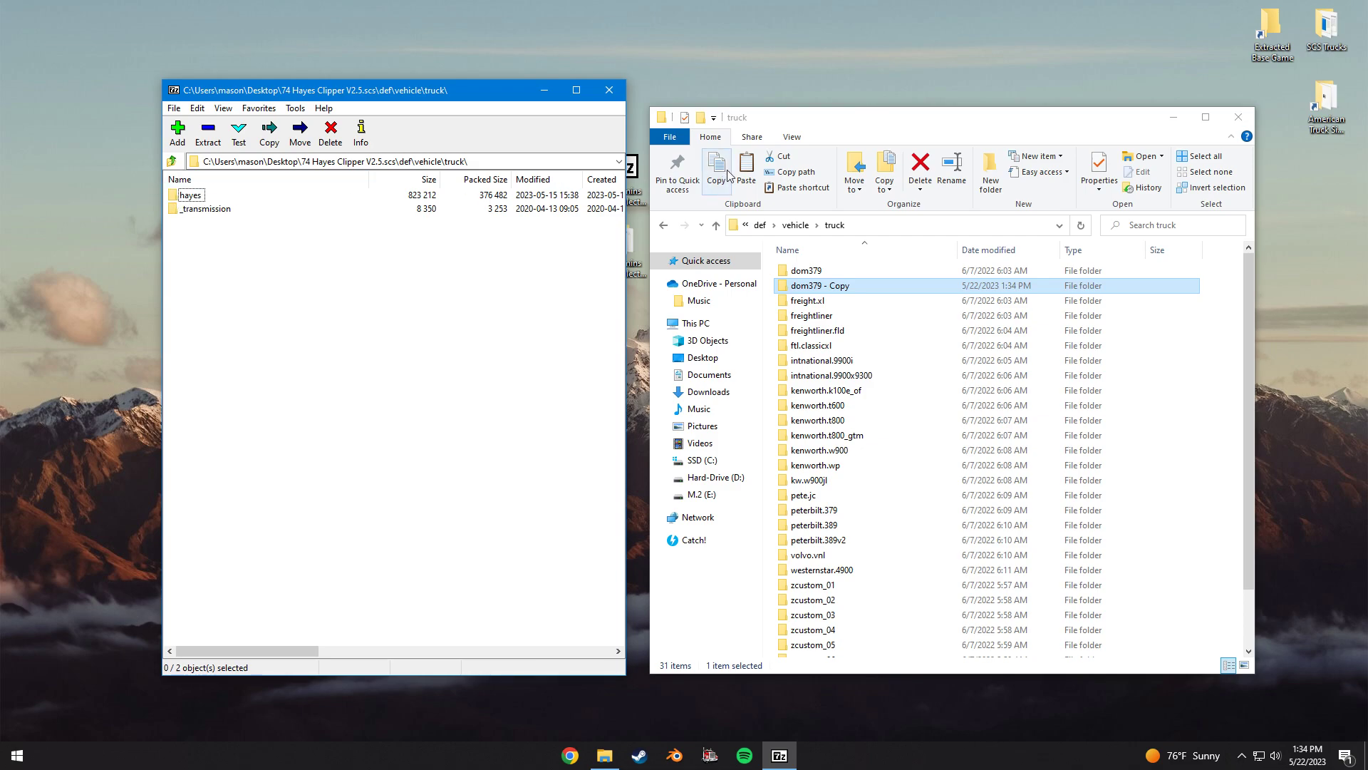
{"action": "right_click", "coordinate": [818, 285]}
{"action": "type", "text": "hayes"}
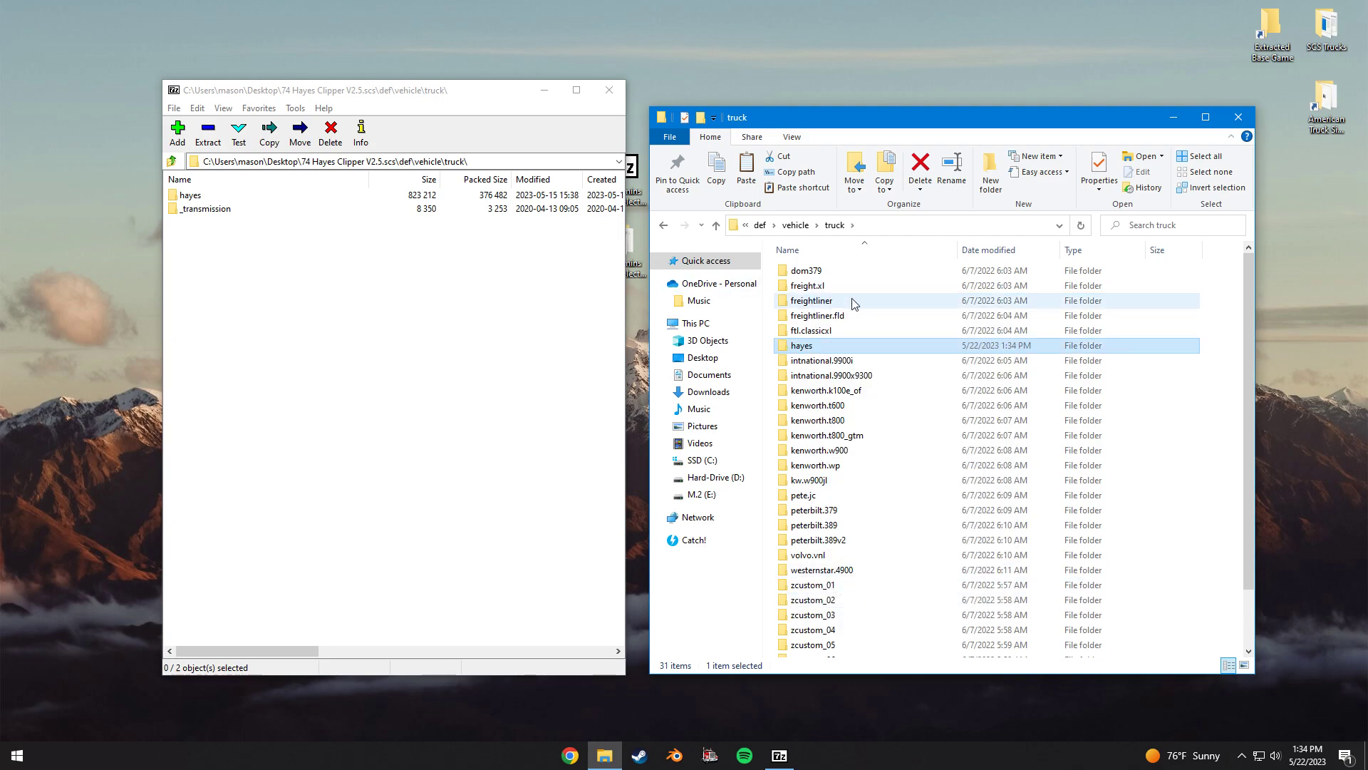
Open the five n14p engine SII files from hayes/engine together in Notepad++
{"action": "double_click", "coordinate": [801, 345]}
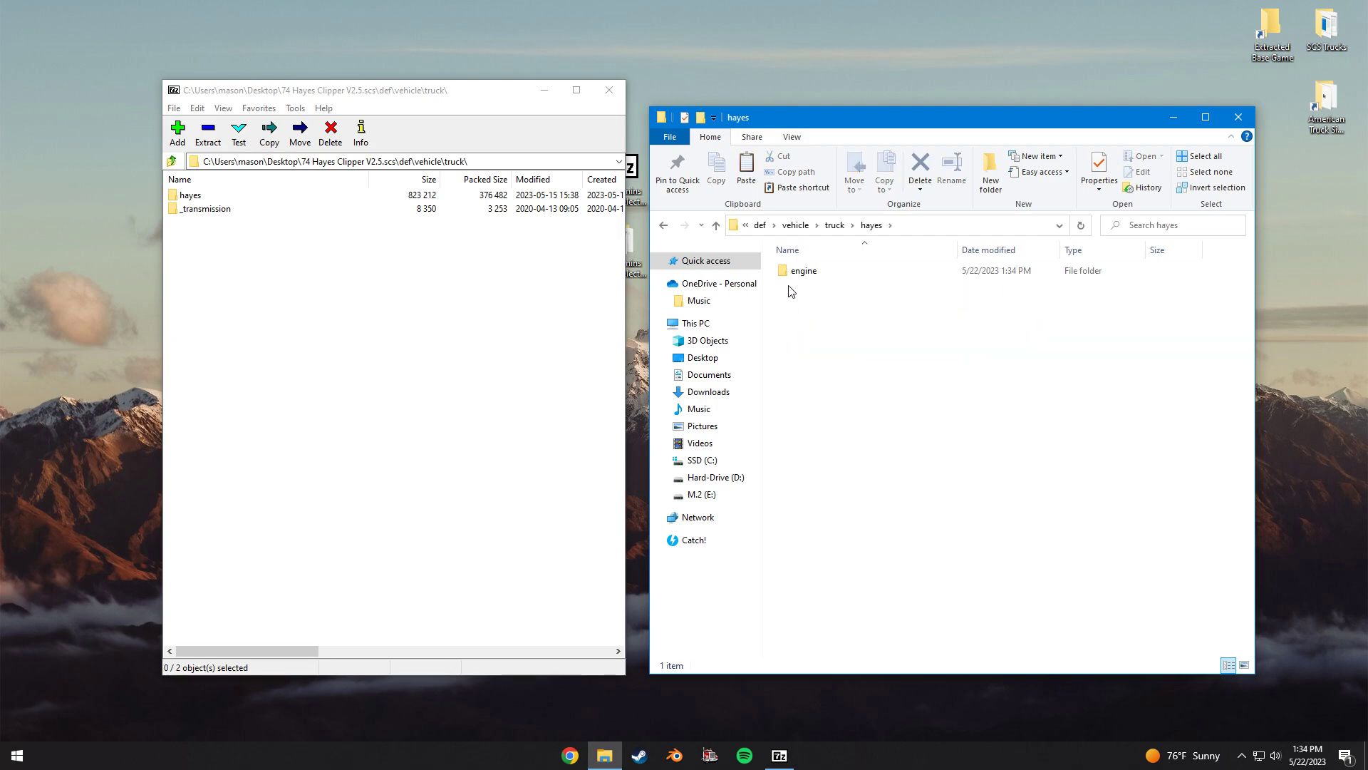
{"action": "double_click", "coordinate": [806, 270]}
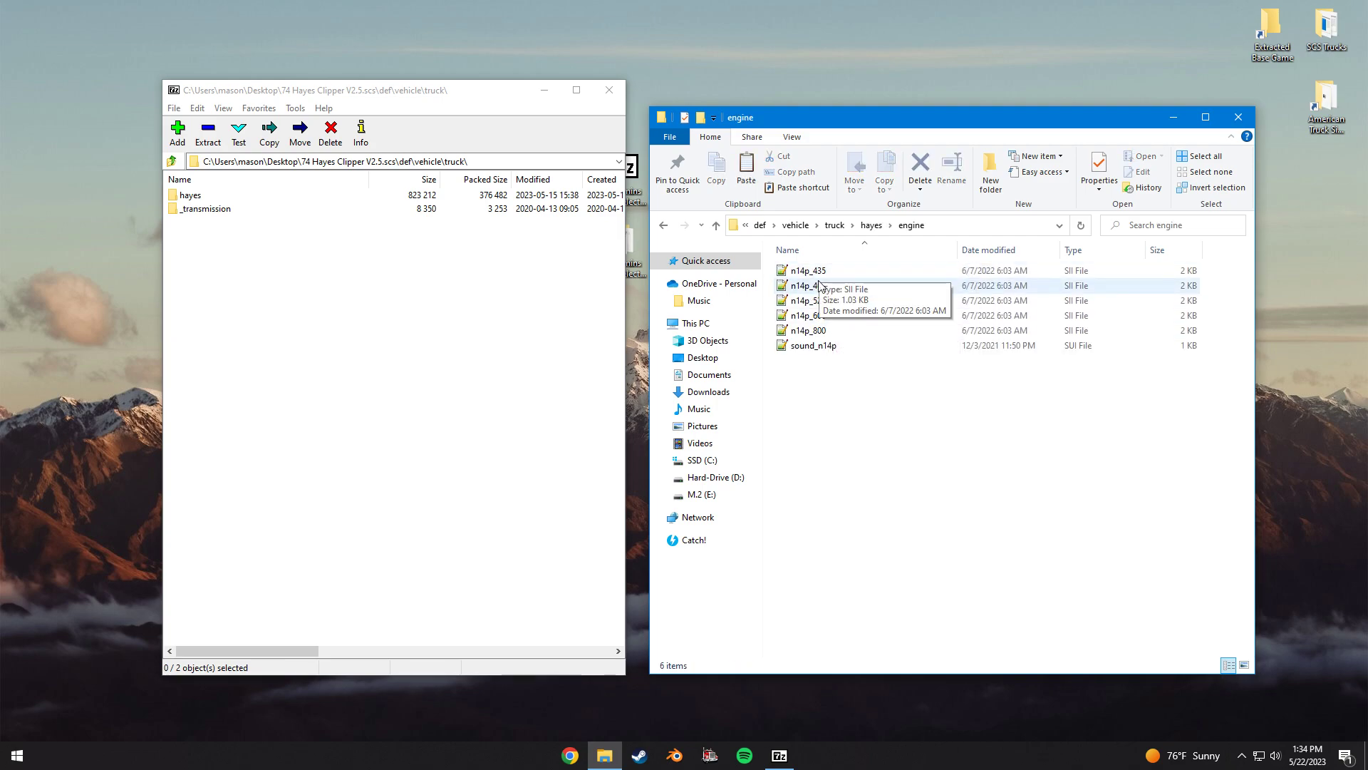
{"action": "mouse_move", "coordinate": [984, 349]}
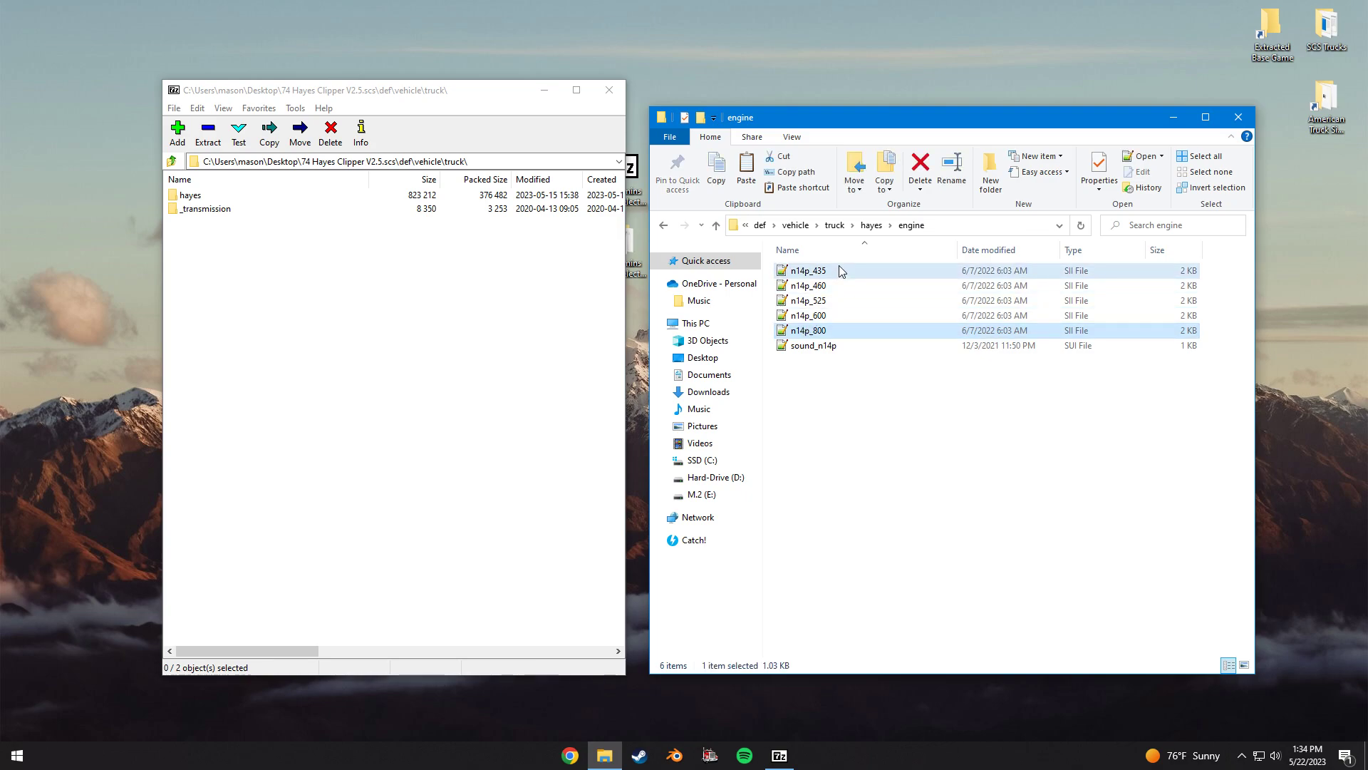
{"action": "left_click", "coordinate": [808, 270]}
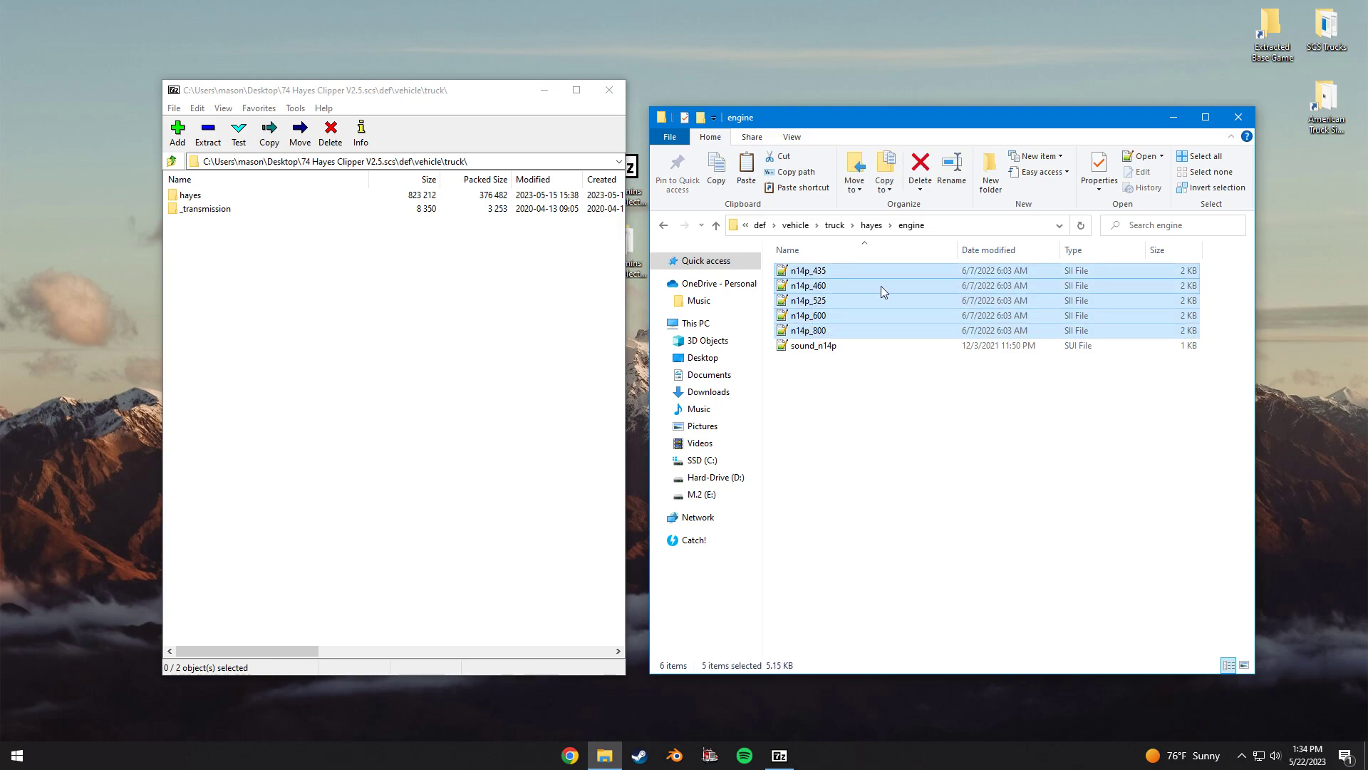
{"action": "right_click", "coordinate": [883, 285]}
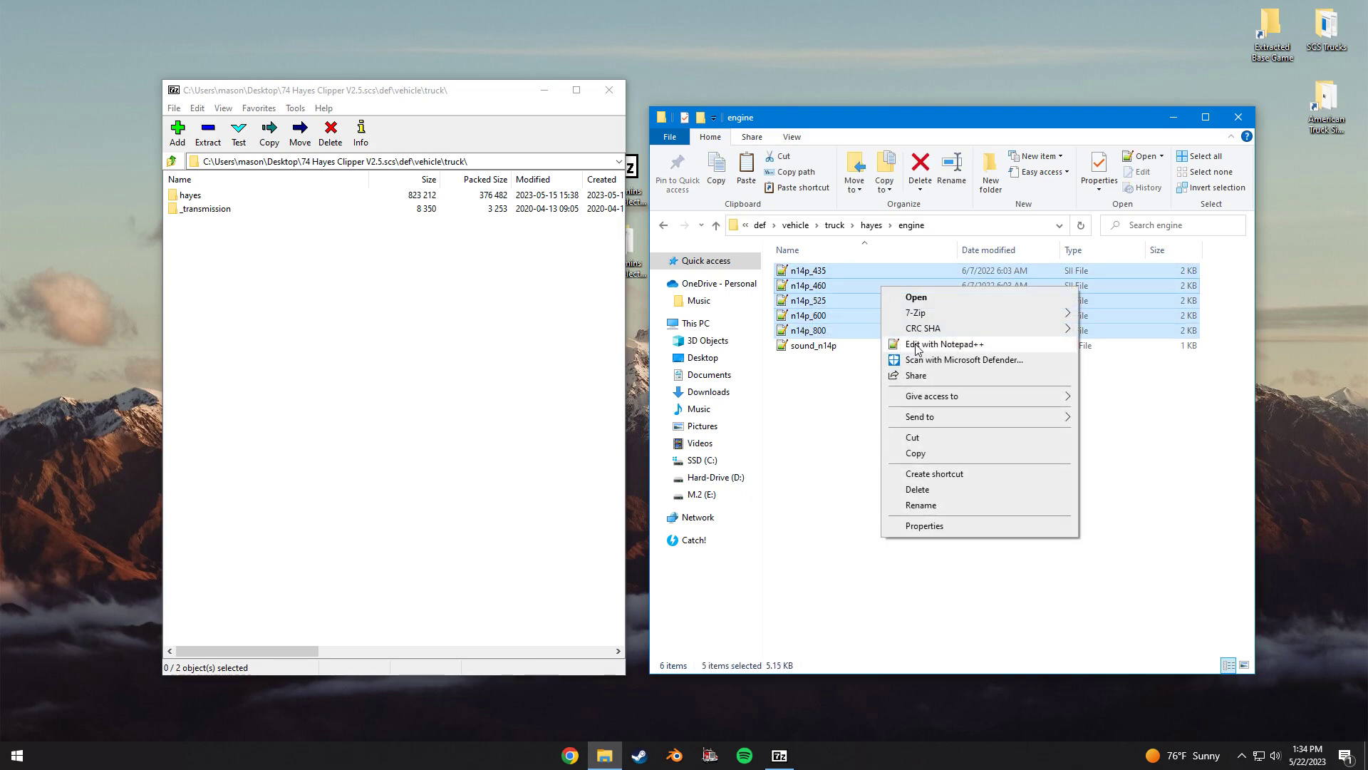
{"action": "left_click", "coordinate": [945, 344]}
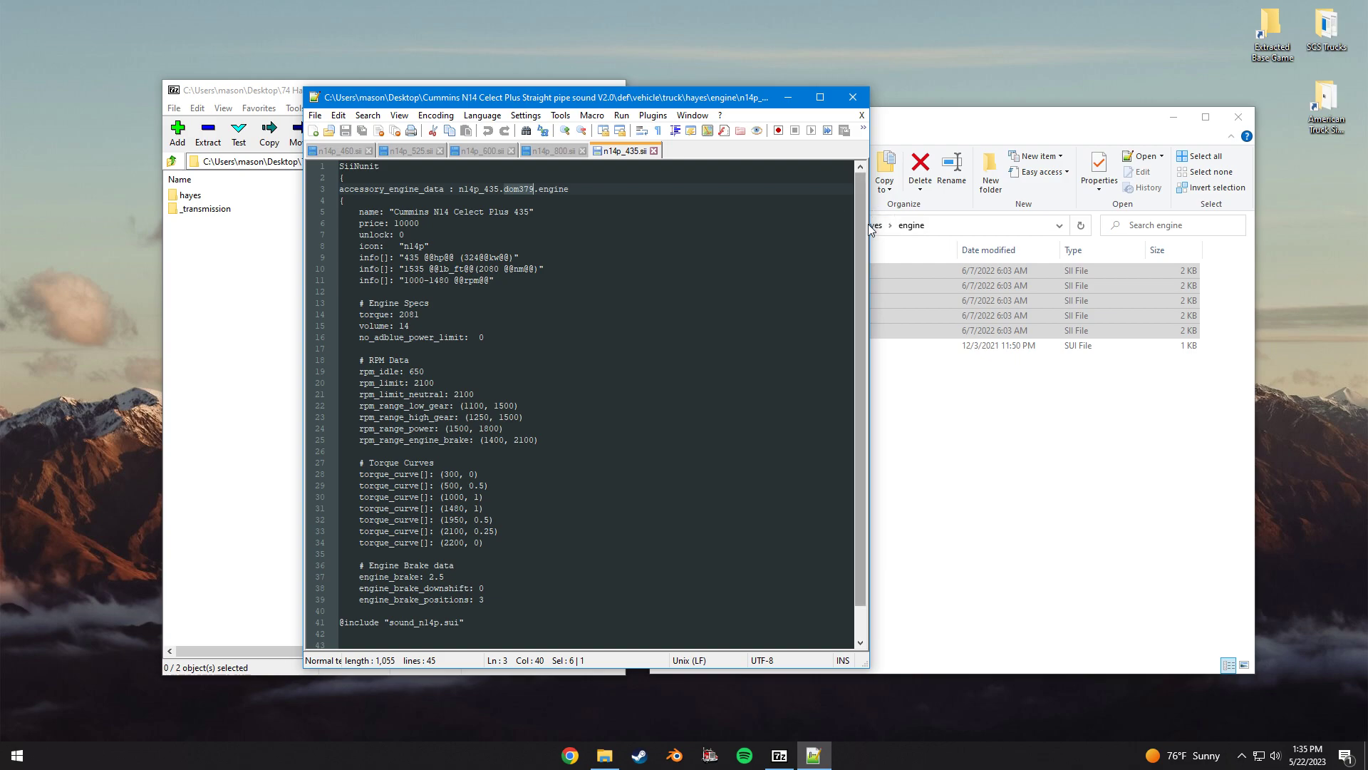
{"action": "mouse_move", "coordinate": [868, 225]}
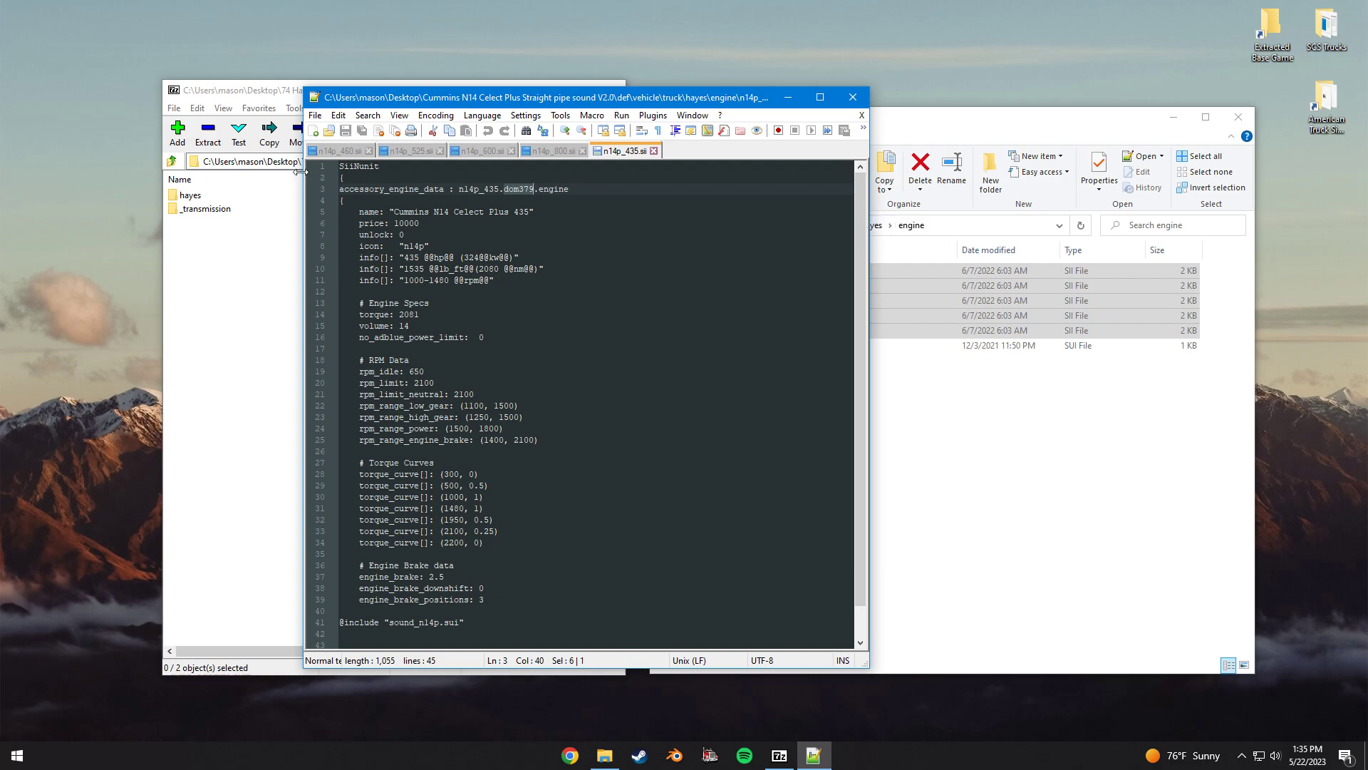
Replace dom379 with hayes across all five open engine files, then close them and Notepad++
{"action": "key", "text": "Ctrl+f"}
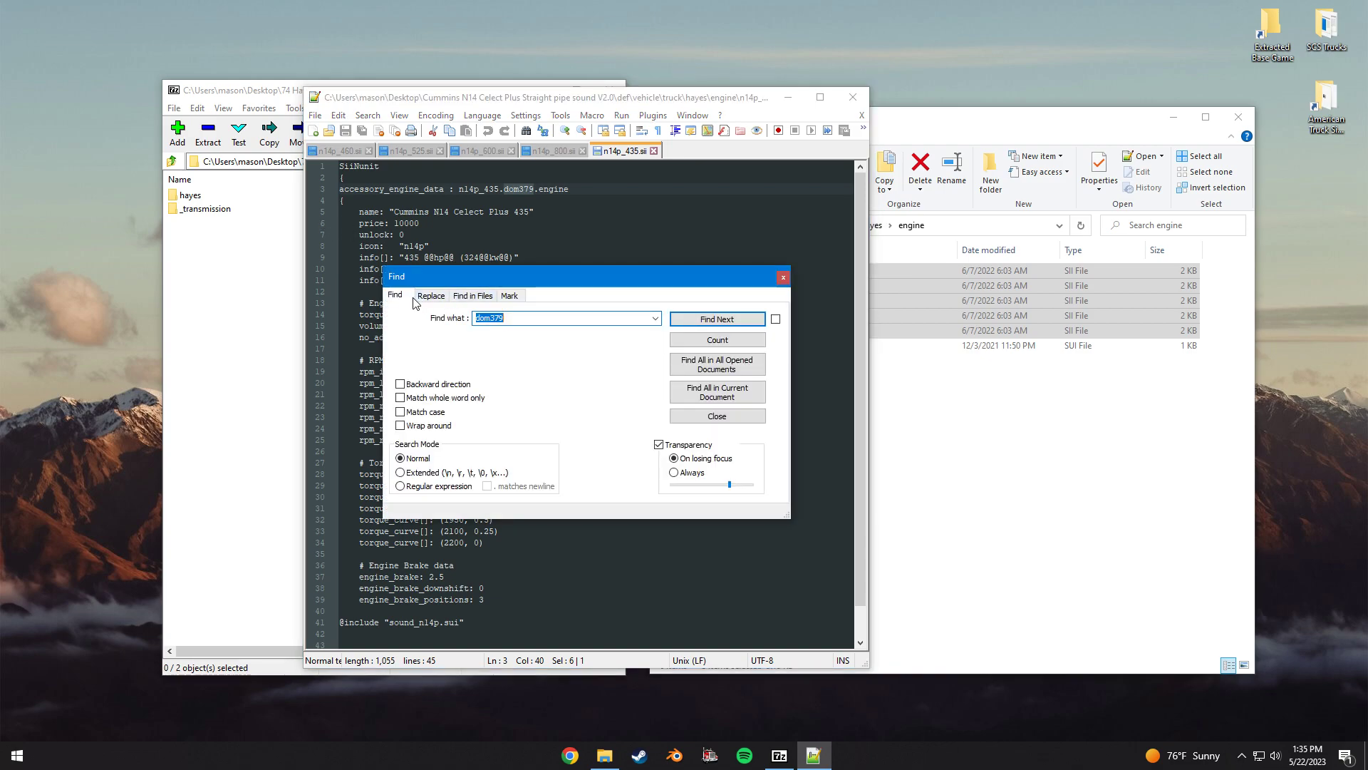
{"action": "left_click", "coordinate": [430, 295]}
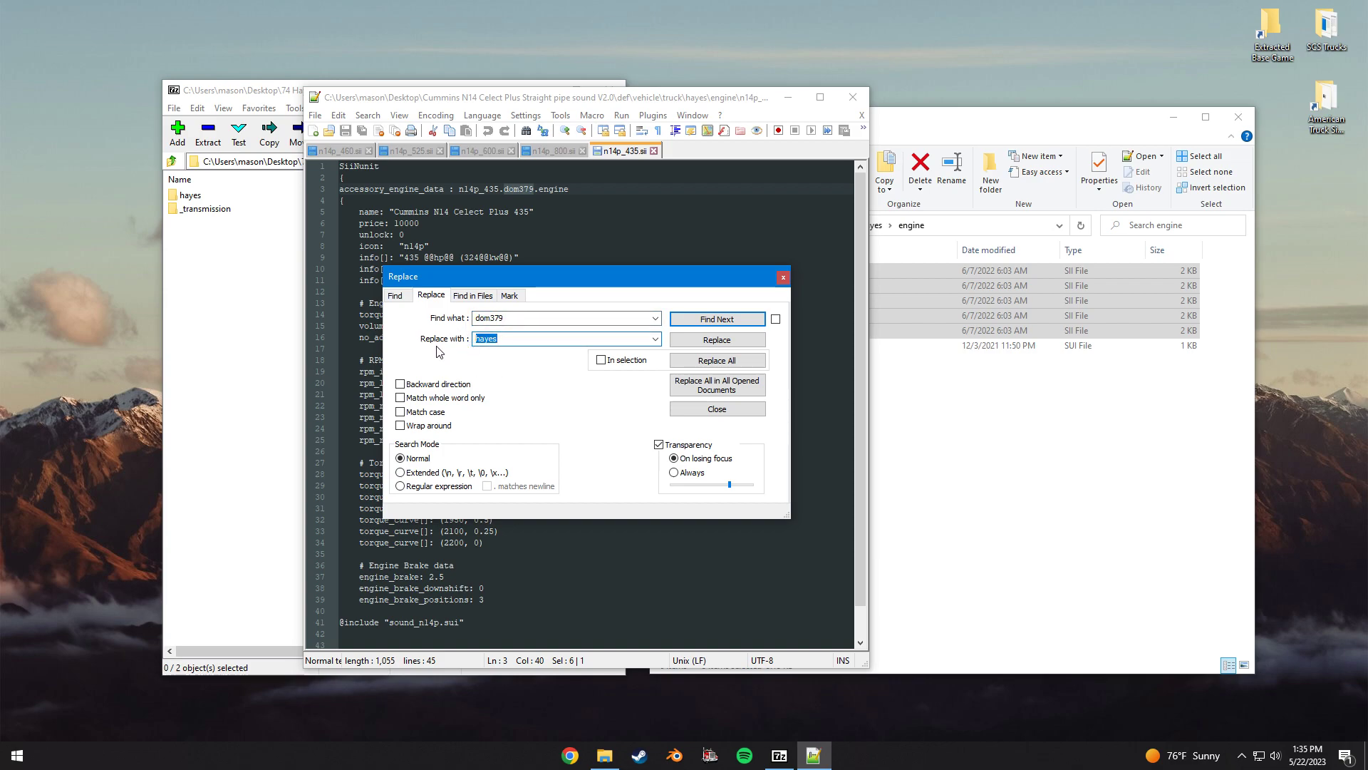
{"action": "mouse_move", "coordinate": [545, 339]}
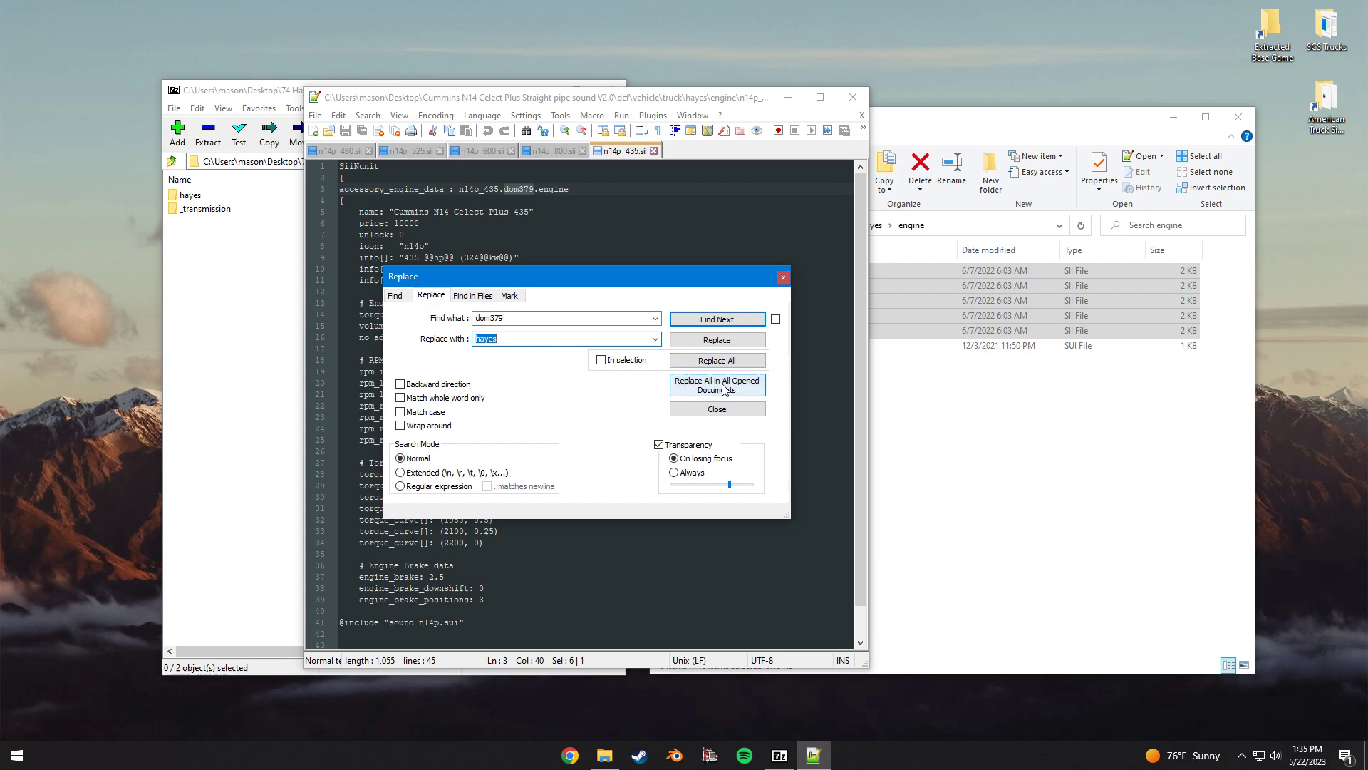
{"action": "left_click", "coordinate": [717, 384]}
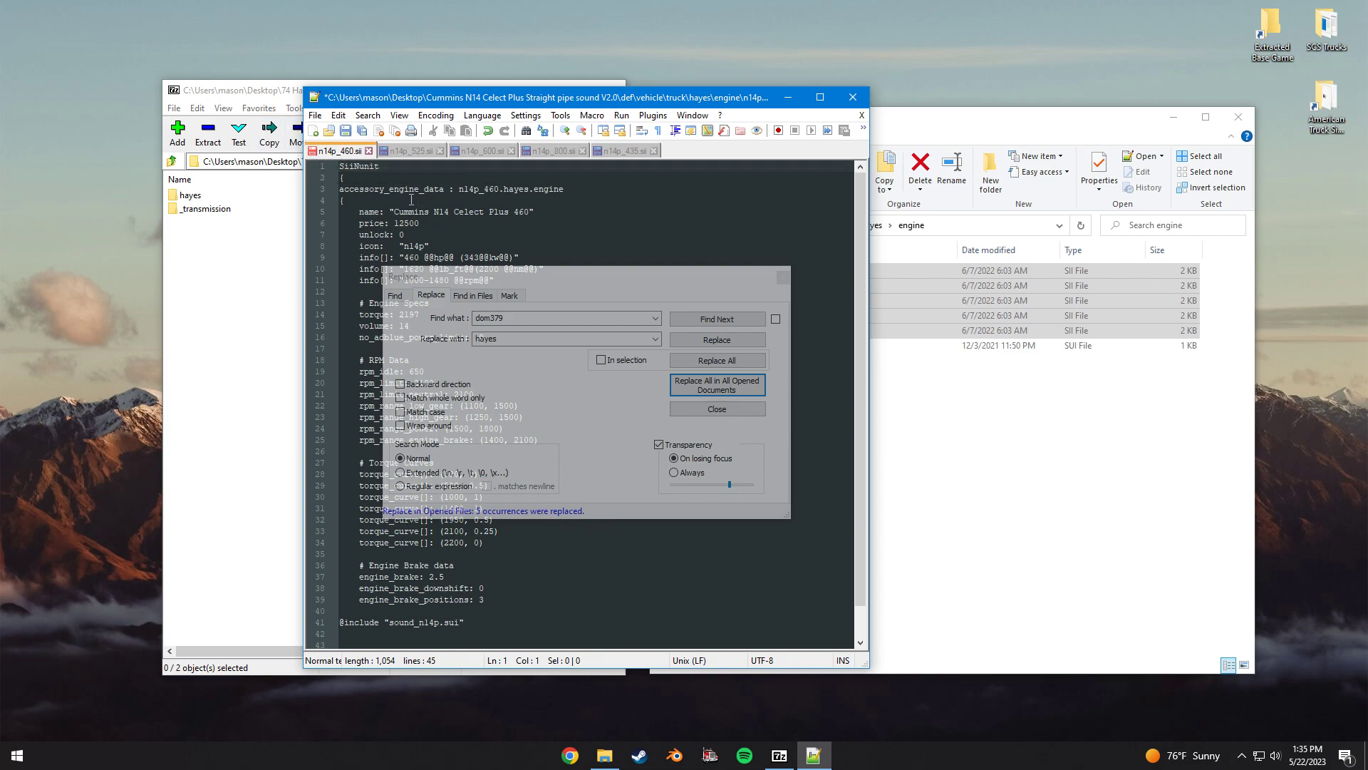
{"action": "mouse_move", "coordinate": [361, 130]}
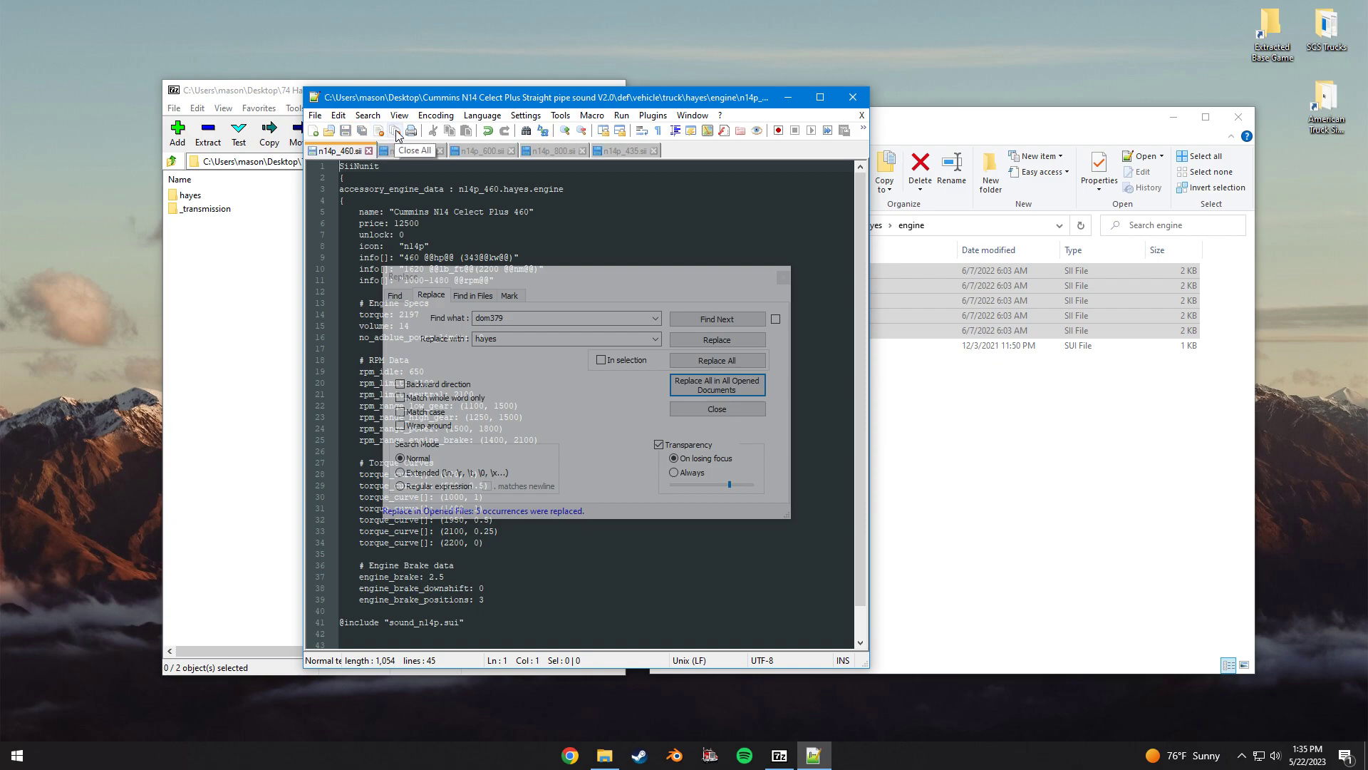
{"action": "left_click", "coordinate": [395, 130]}
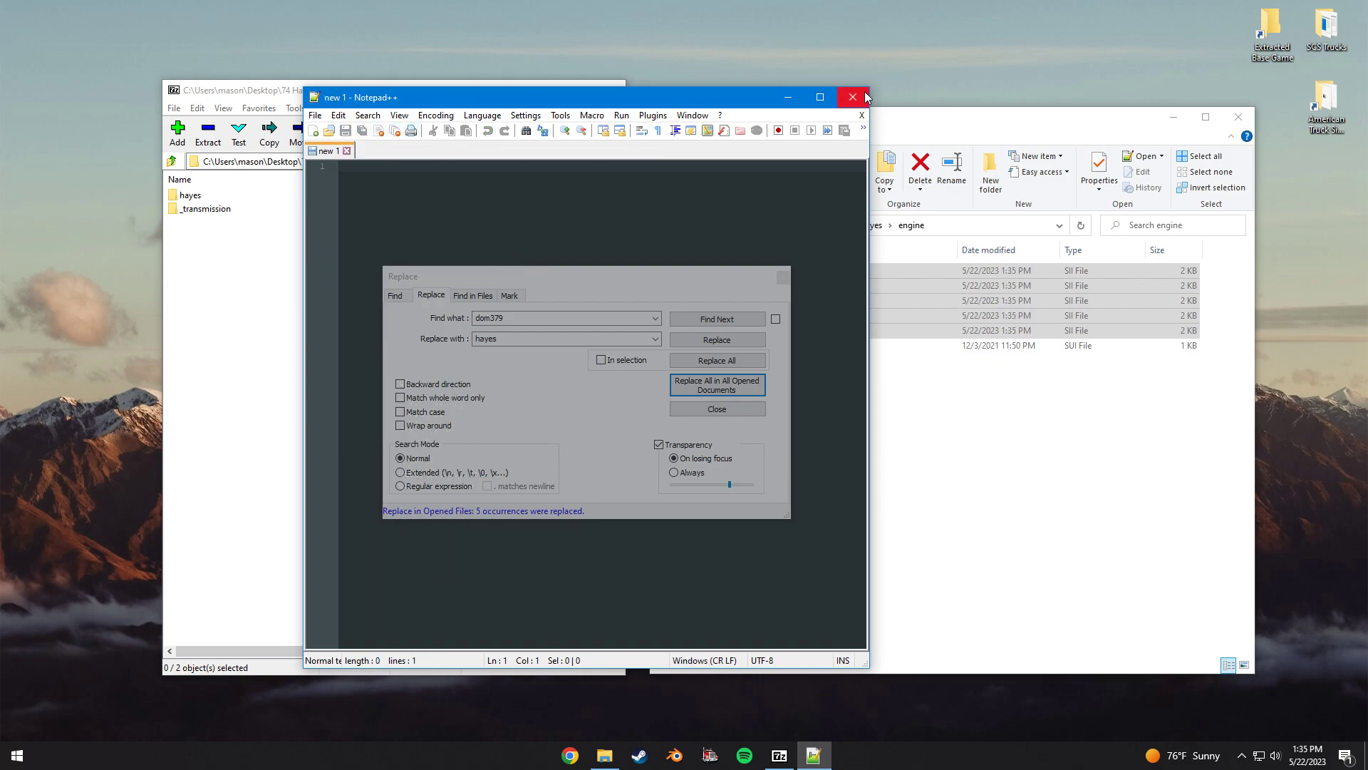
{"action": "left_click", "coordinate": [853, 97]}
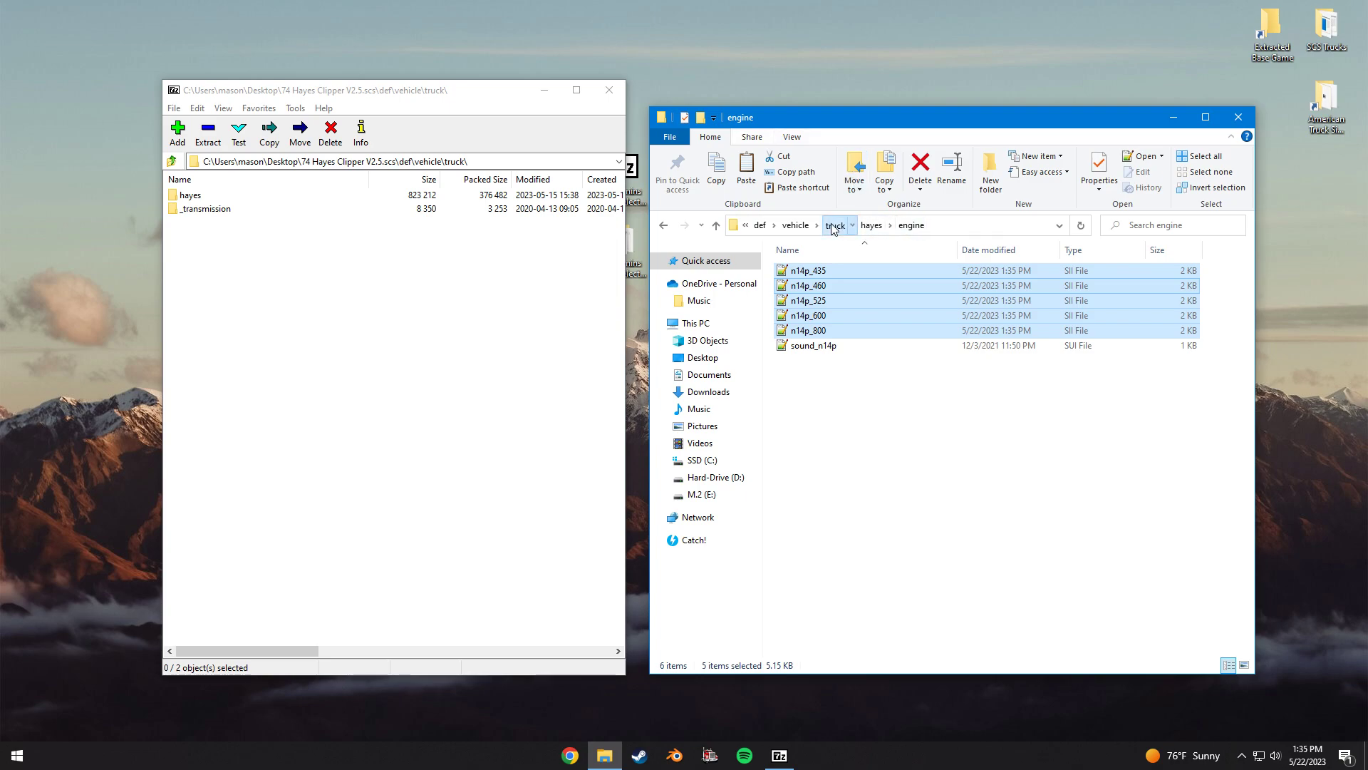
Copy the edited hayes folder into the archive's def/vehicle/truck, confirming the update
{"action": "left_click", "coordinate": [833, 225]}
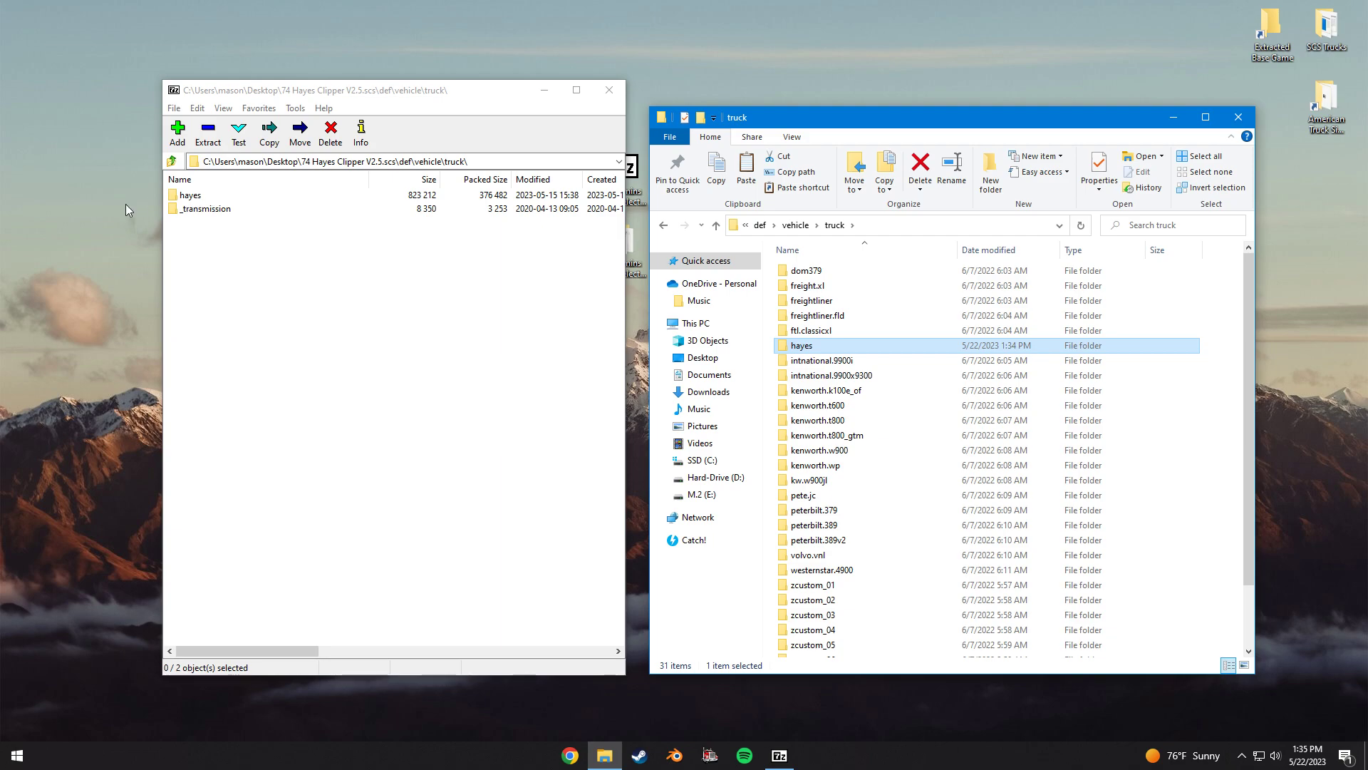
{"action": "mouse_move", "coordinate": [576, 287]}
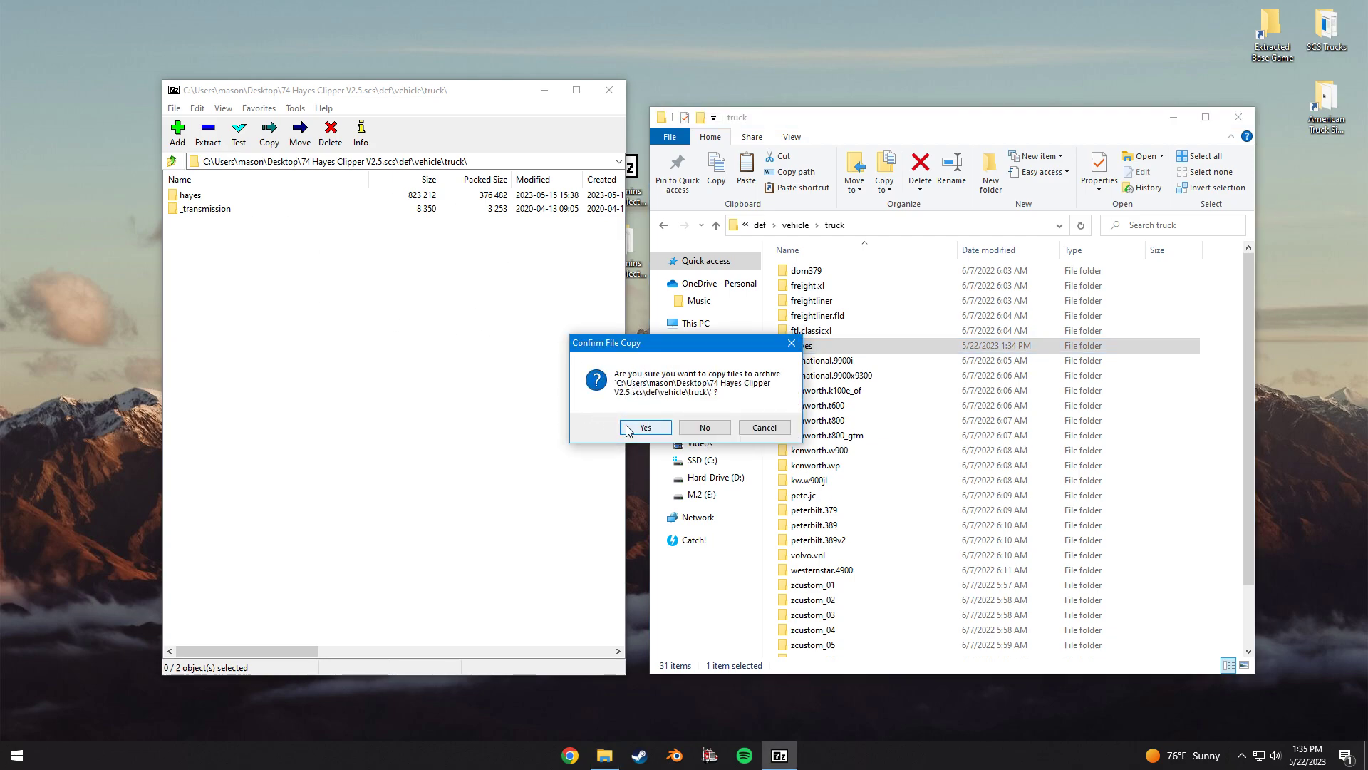
{"action": "left_click", "coordinate": [646, 427]}
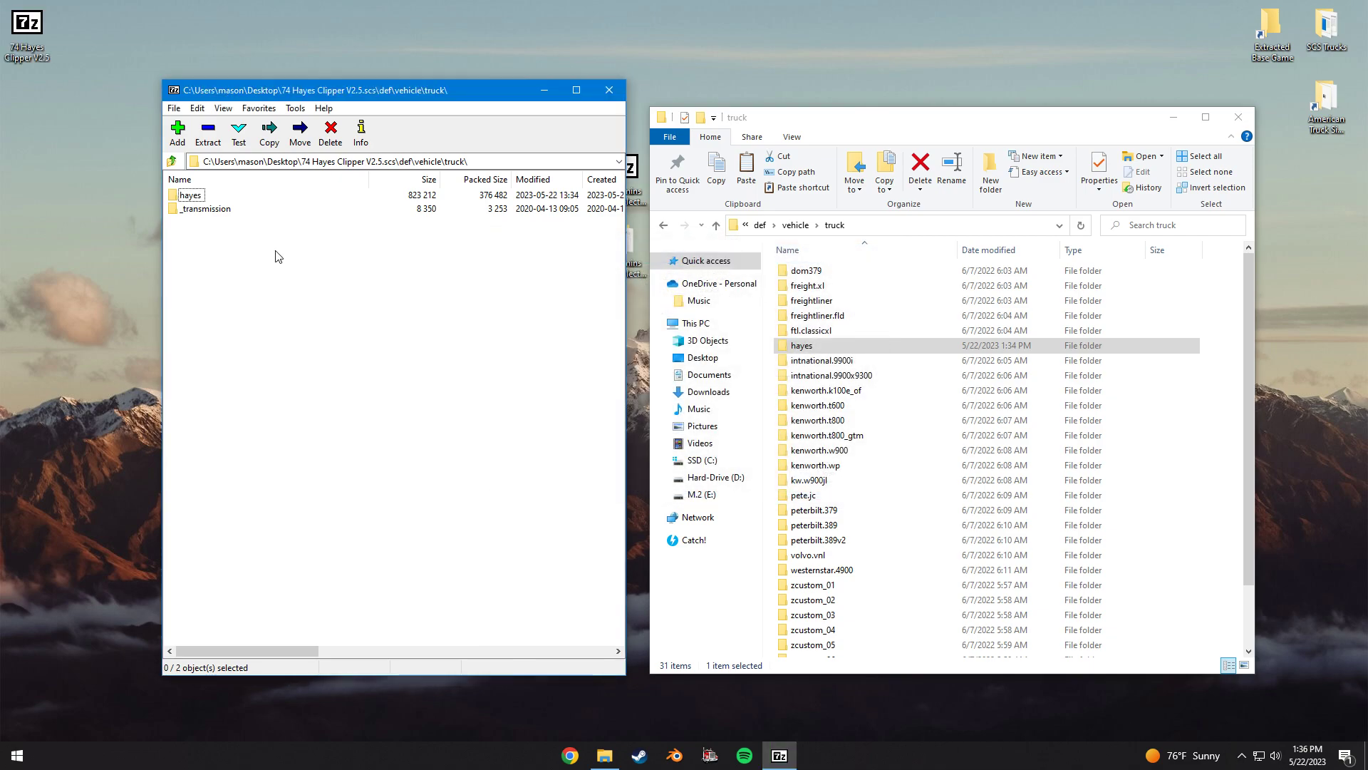
{"action": "mouse_move", "coordinate": [290, 250]}
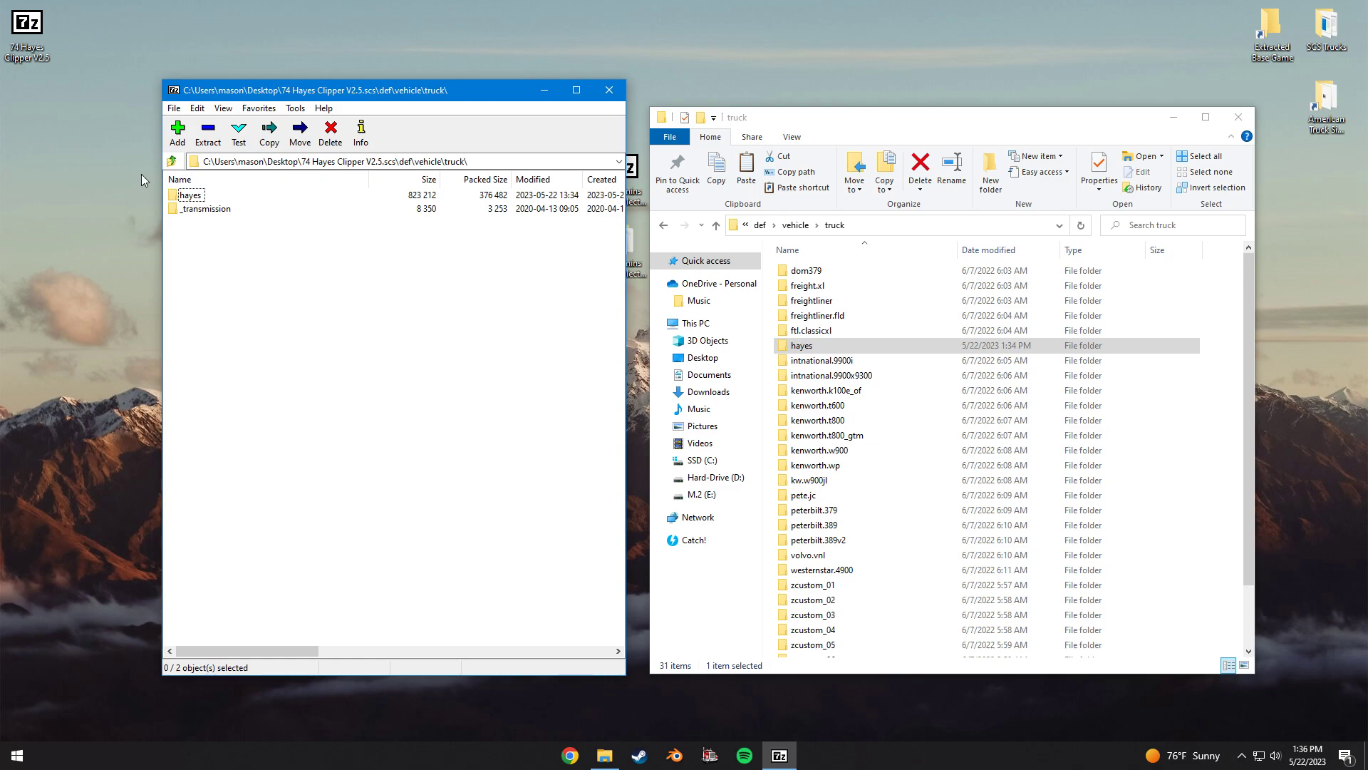
Copy the mod's material folder into the truck .scs archive's top level, confirming the update
{"action": "left_click", "coordinate": [174, 162]}
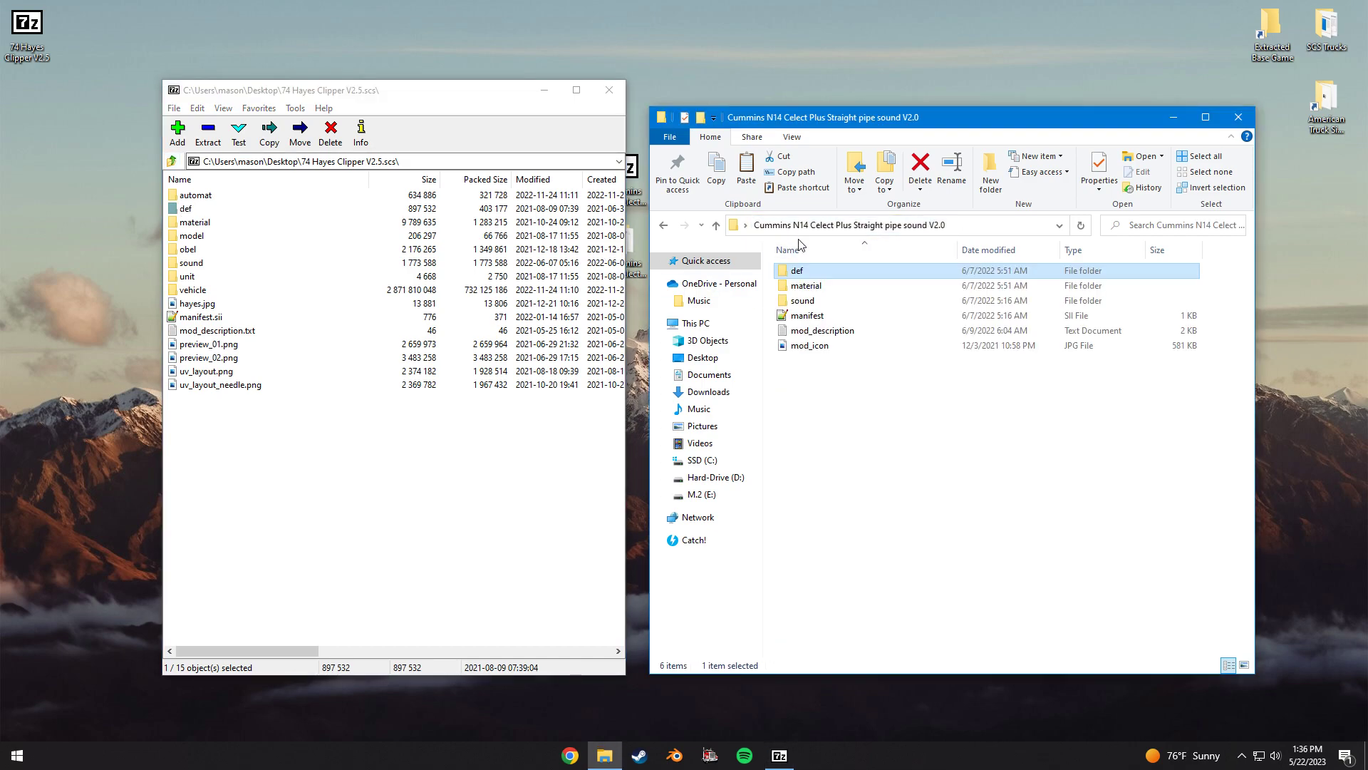
{"action": "left_click", "coordinate": [806, 285]}
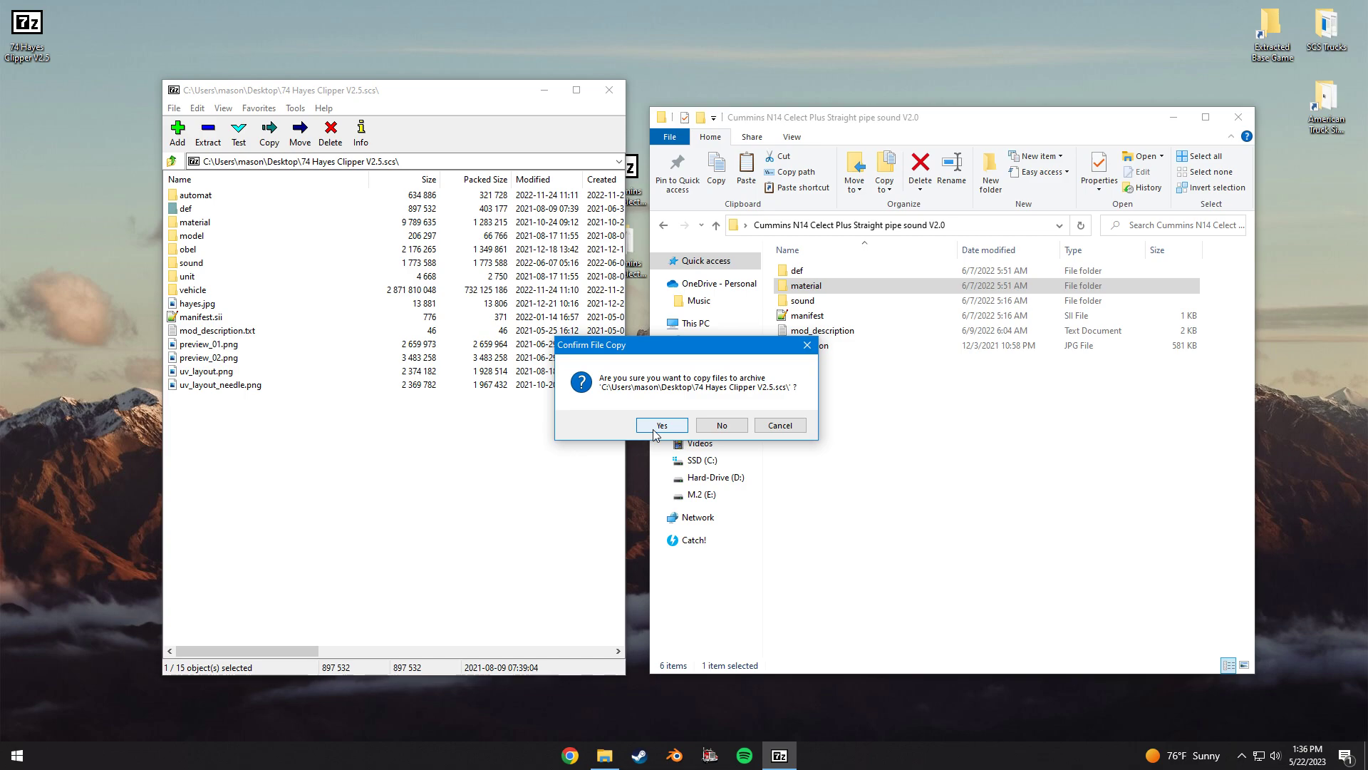
{"action": "left_click", "coordinate": [661, 425]}
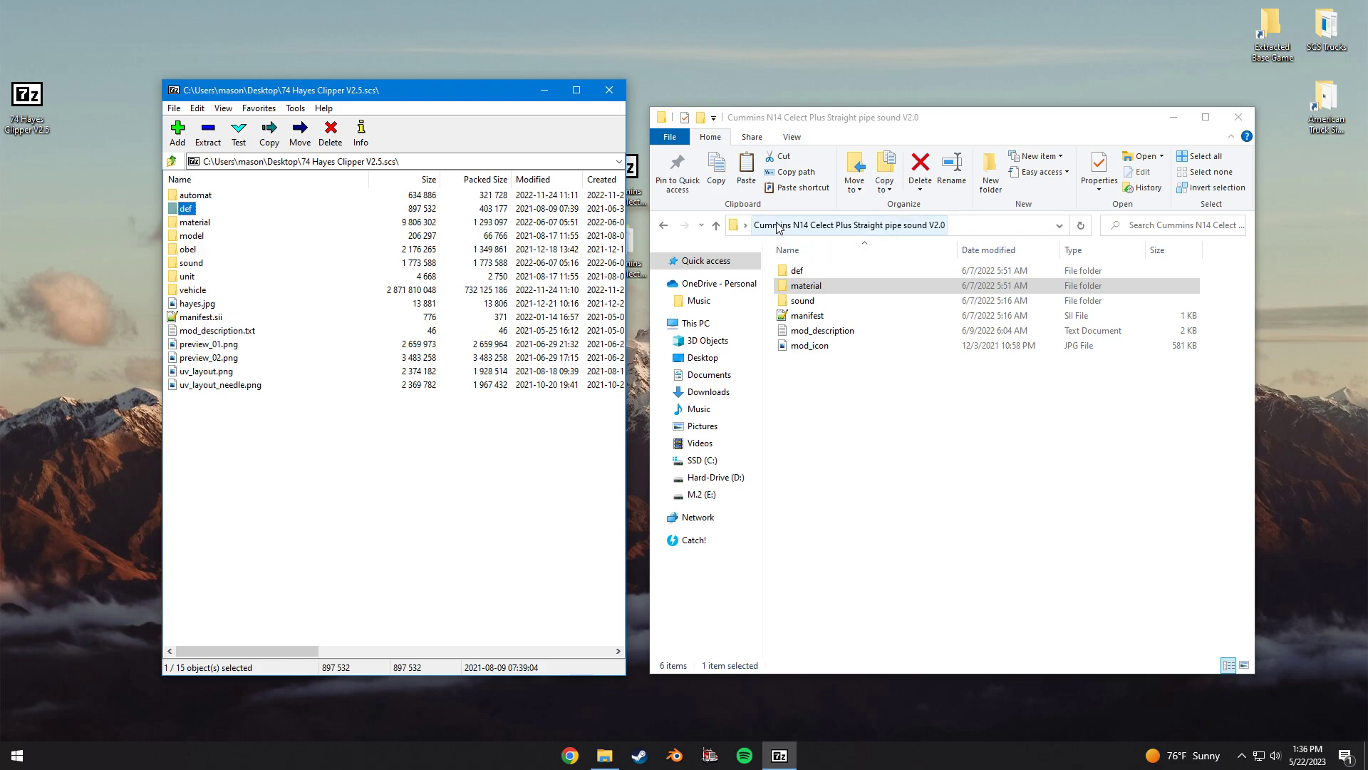
{"action": "mouse_move", "coordinate": [828, 241]}
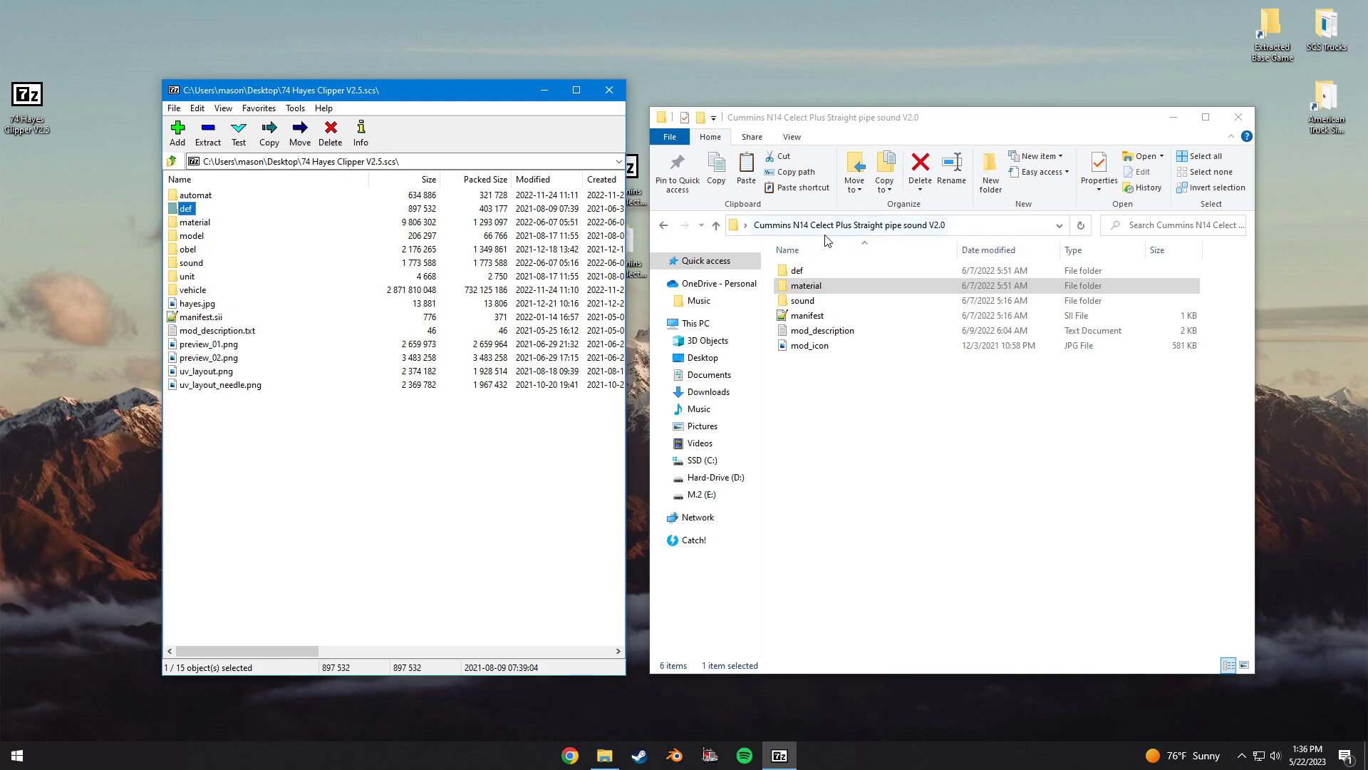